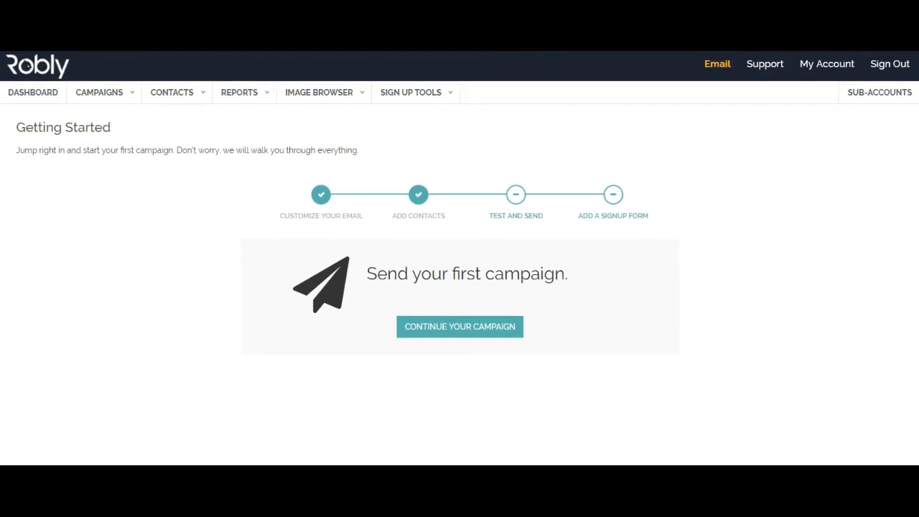
mouse_move(544, 120)
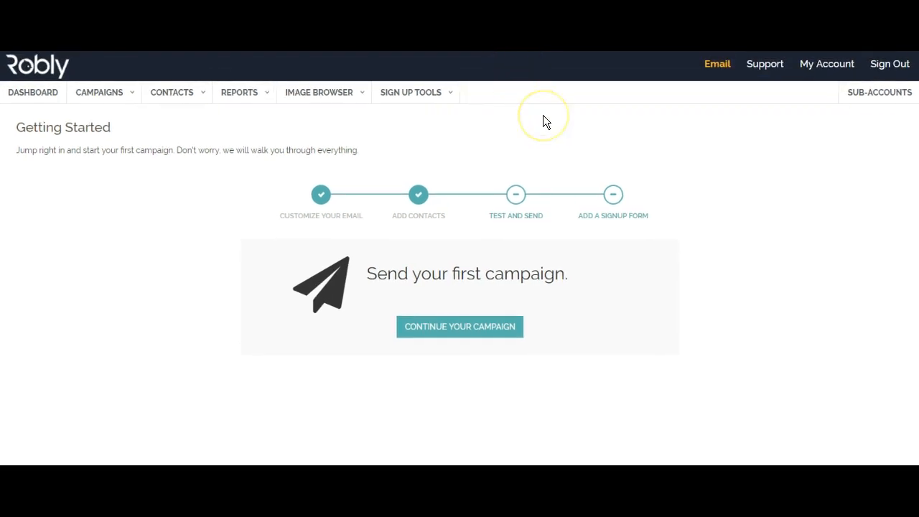
mouse_move(308, 98)
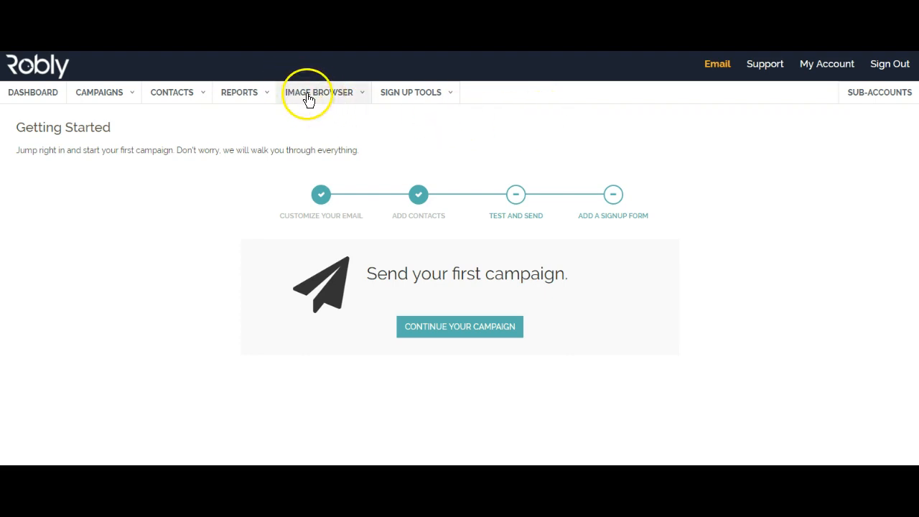
Go to Image Browser to reach the Upload New Images page
click(307, 92)
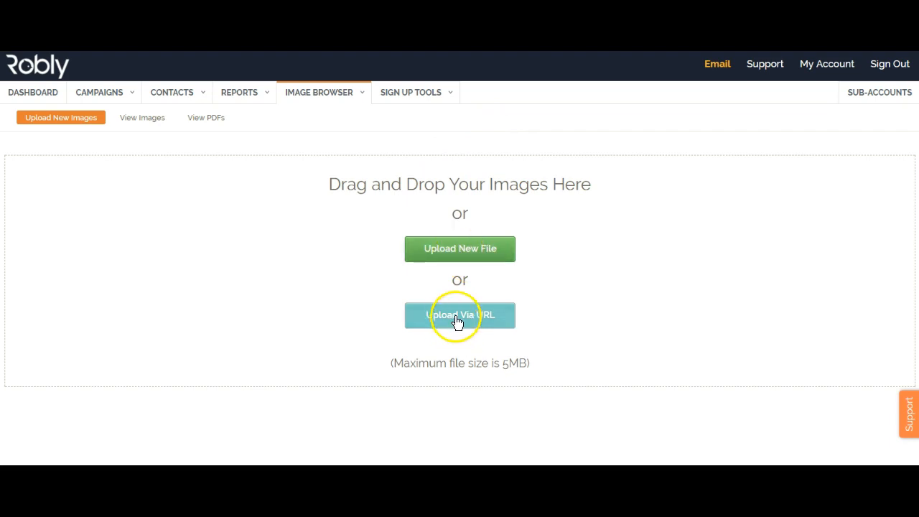
mouse_move(471, 250)
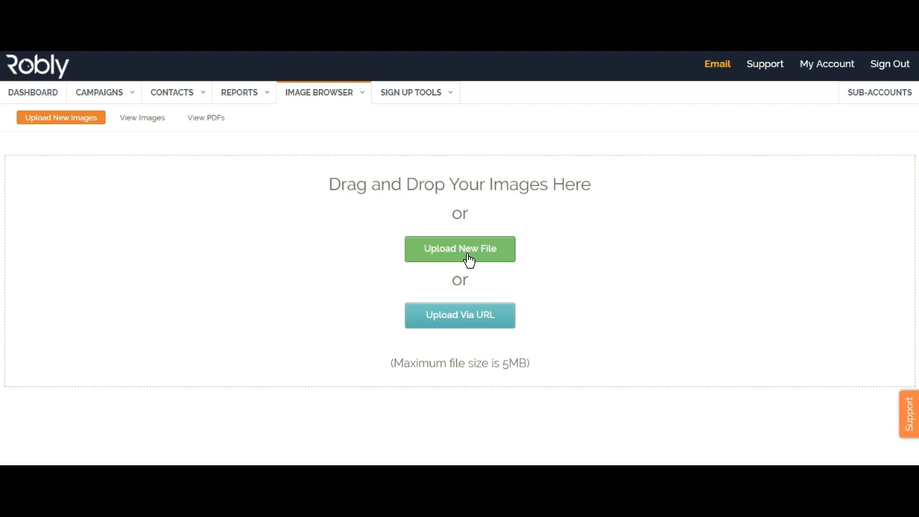
Upload the william-iven-8515 photo chosen from the computer via Upload New File
click(459, 249)
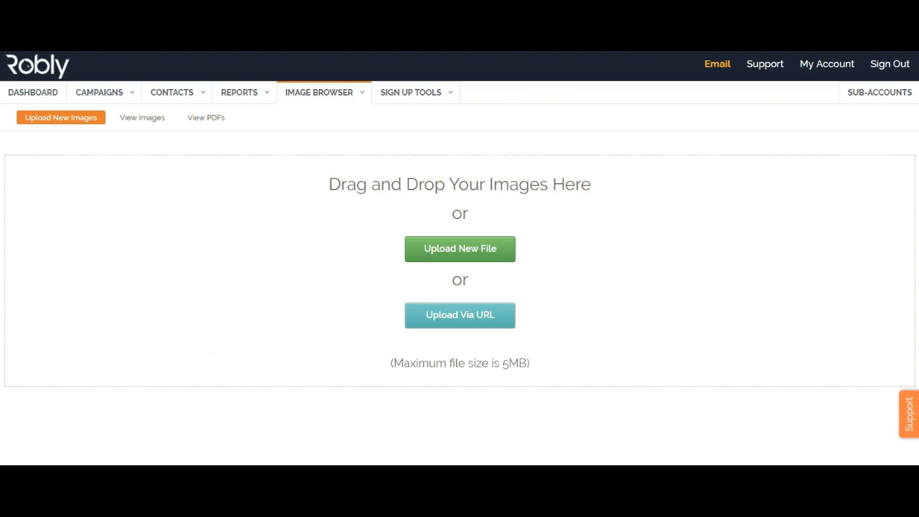
click(459, 248)
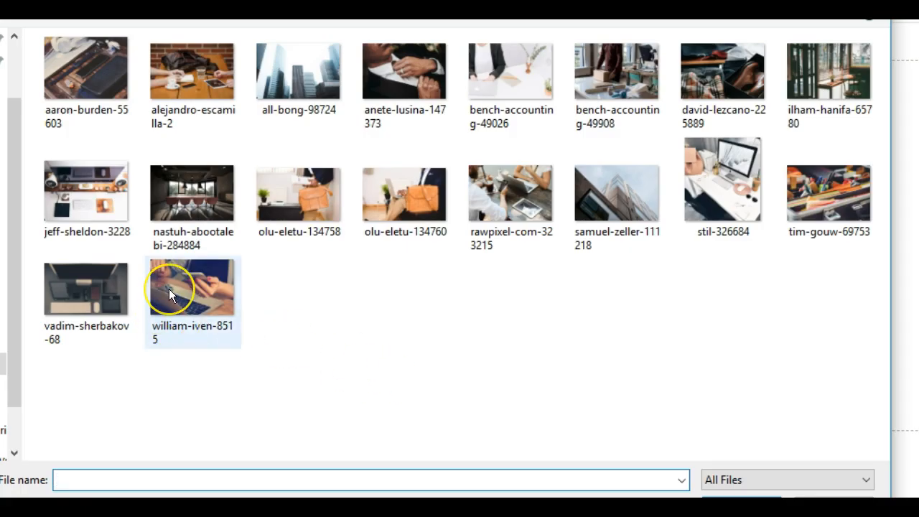
click(173, 294)
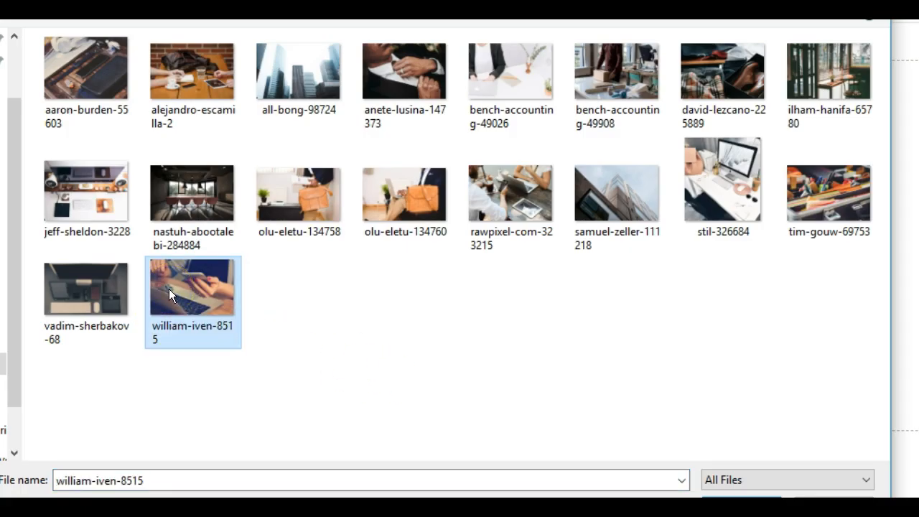
mouse_move(170, 294)
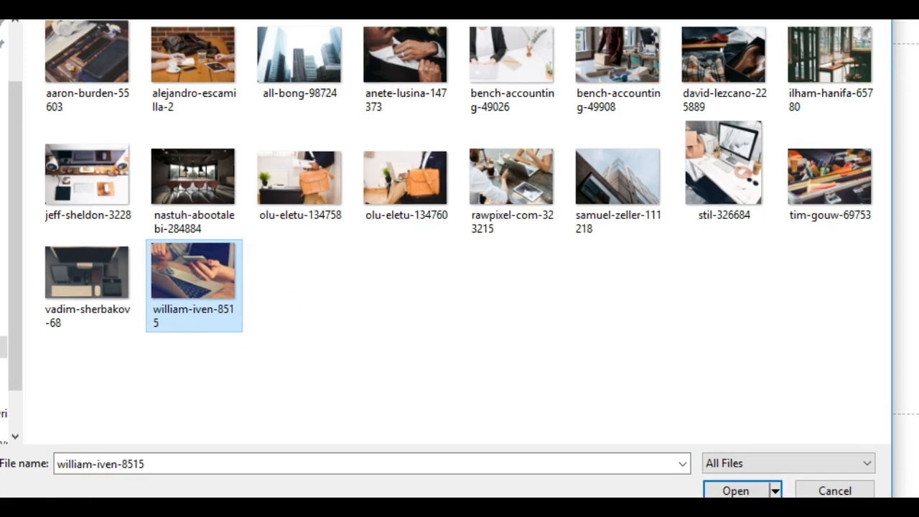
click(735, 491)
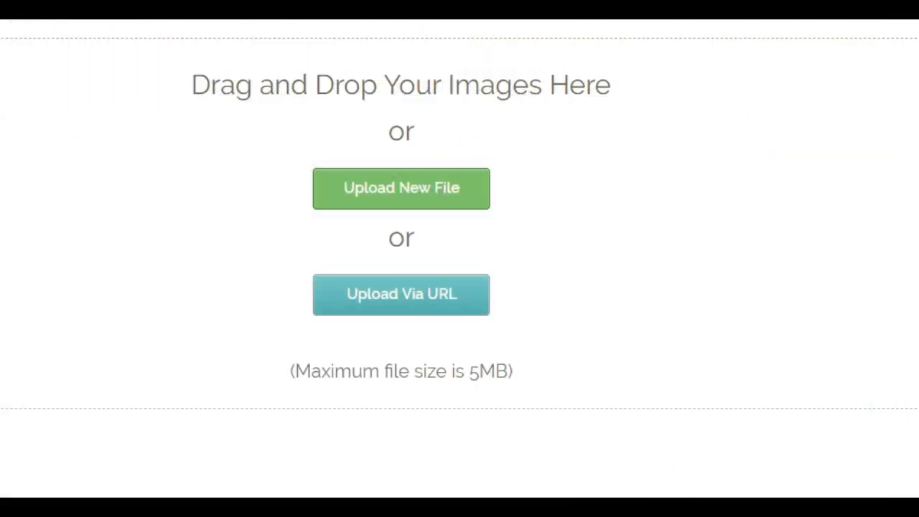
Show the image list and expand it with View All so every library image appears
click(400, 188)
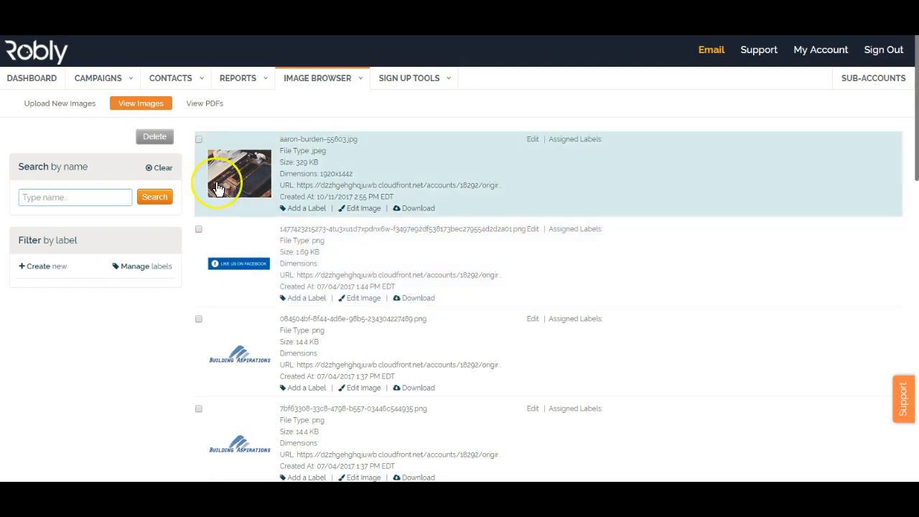
mouse_move(348, 77)
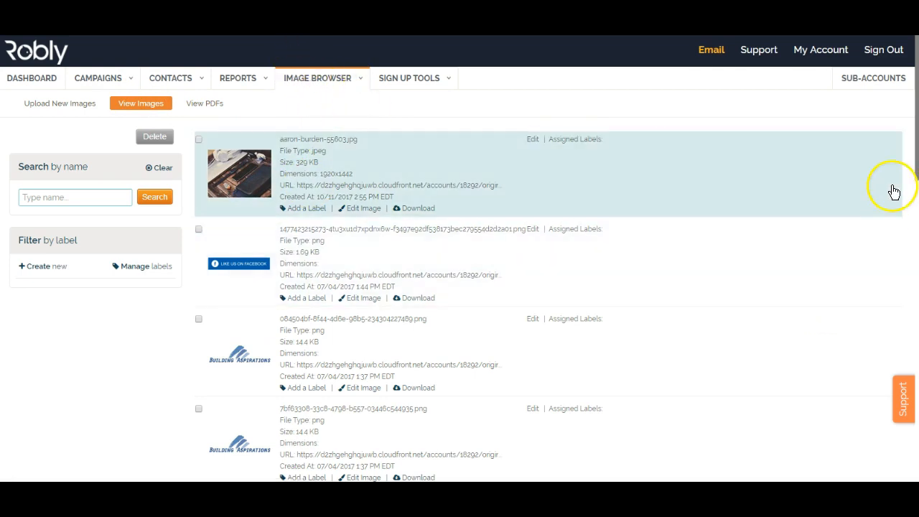
scroll(down, 3)
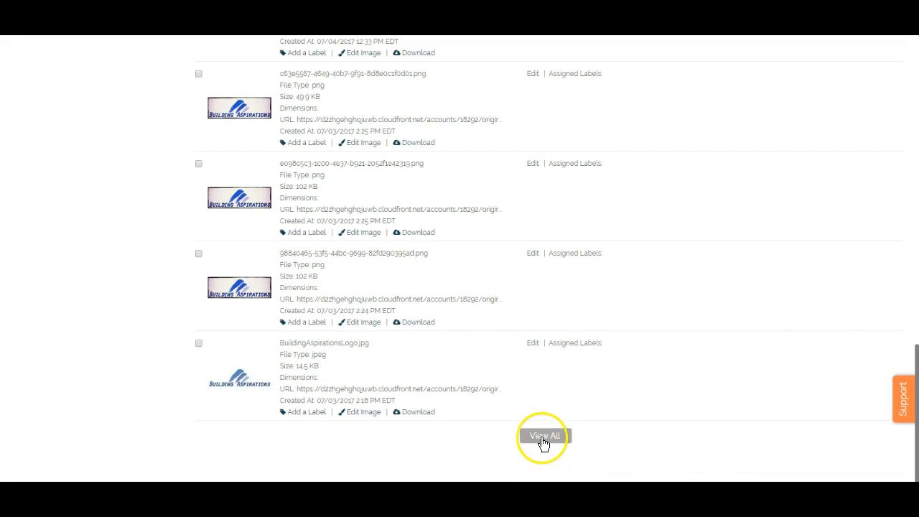
click(542, 436)
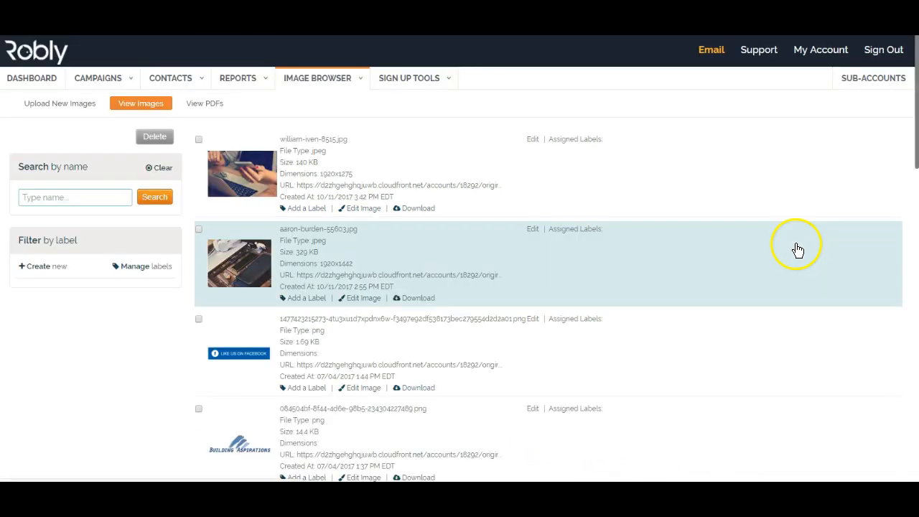
mouse_move(290, 152)
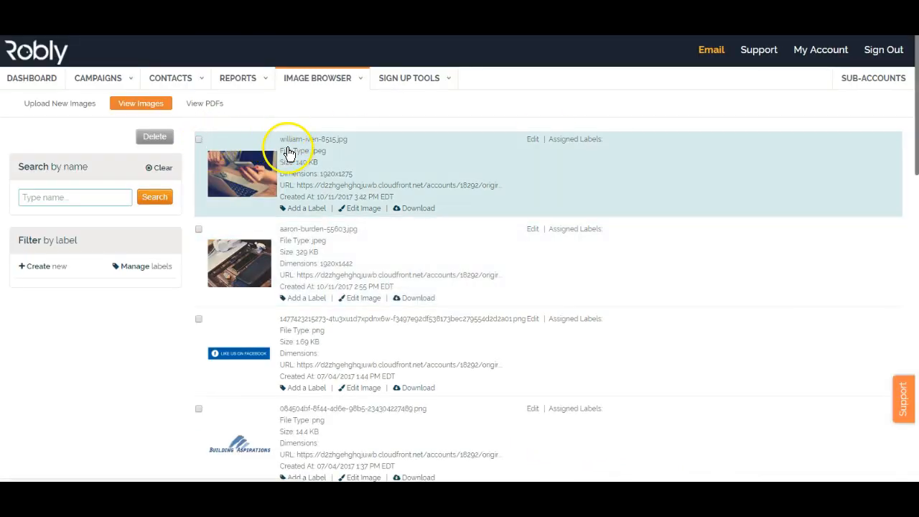
mouse_move(313, 148)
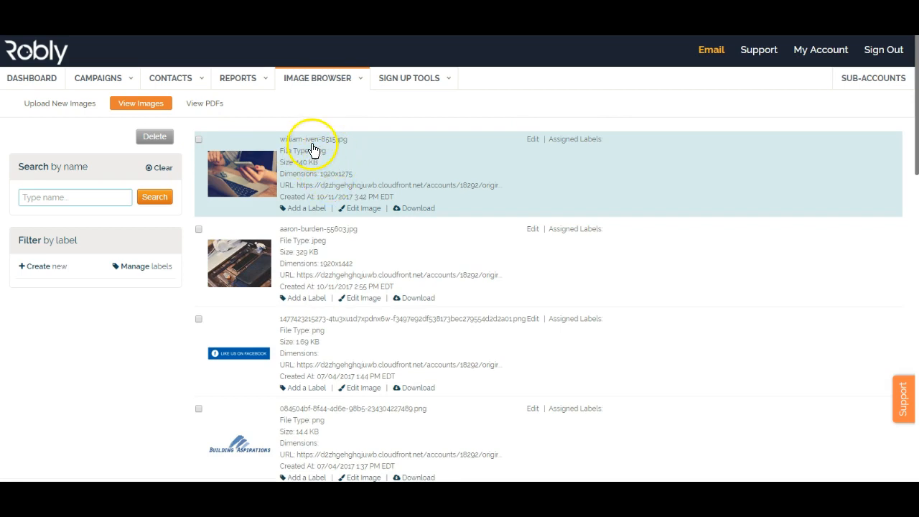
Inspect the newly uploaded william-iven-8515.jpg entry and select its hosted URL
click(198, 138)
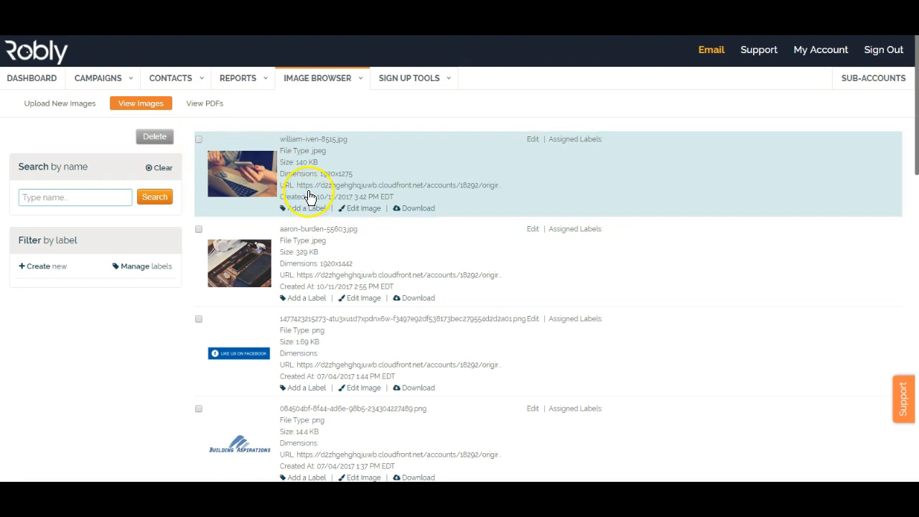
mouse_move(307, 188)
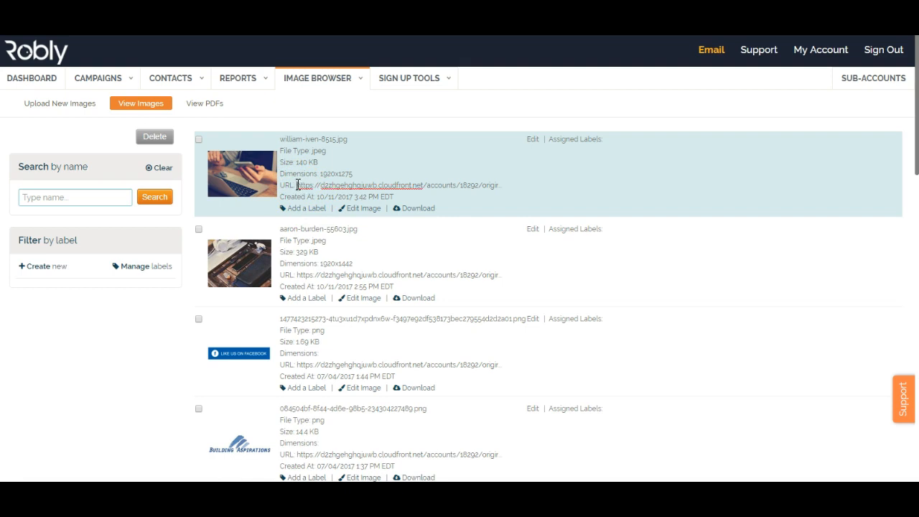
double_click(395, 185)
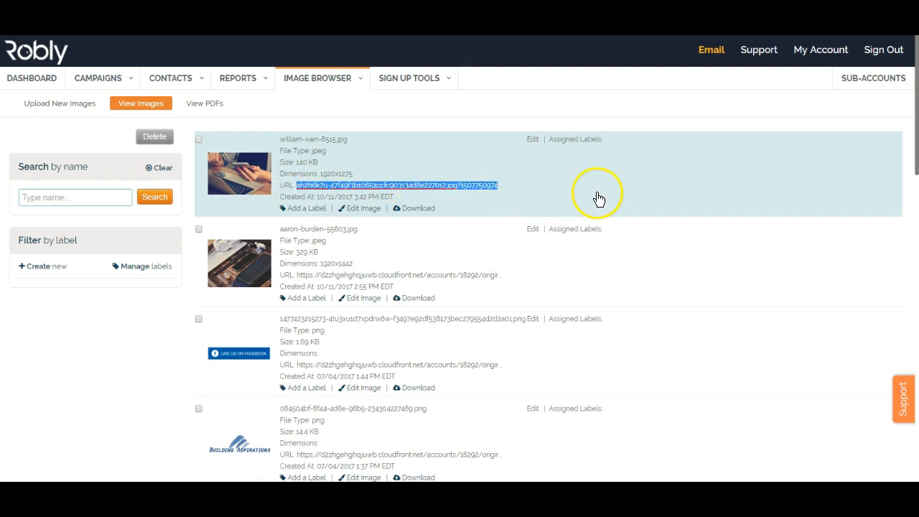
mouse_move(402, 147)
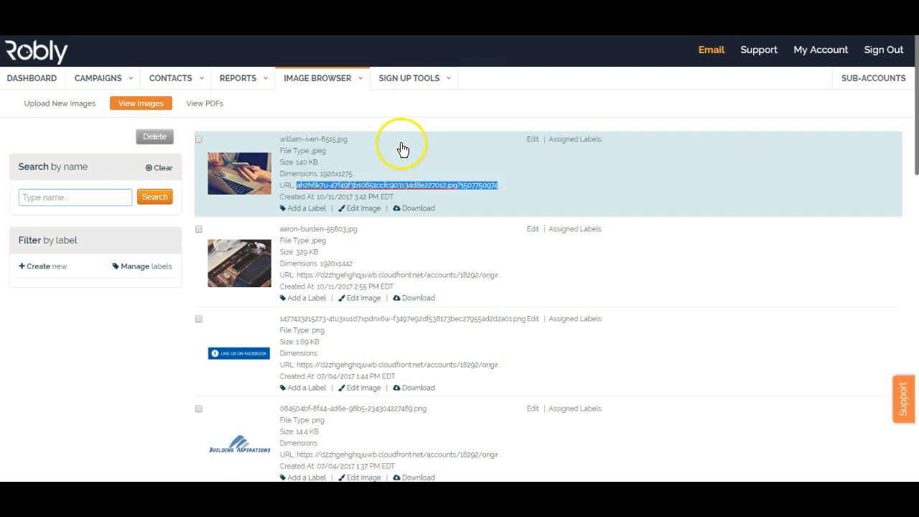
mouse_move(611, 186)
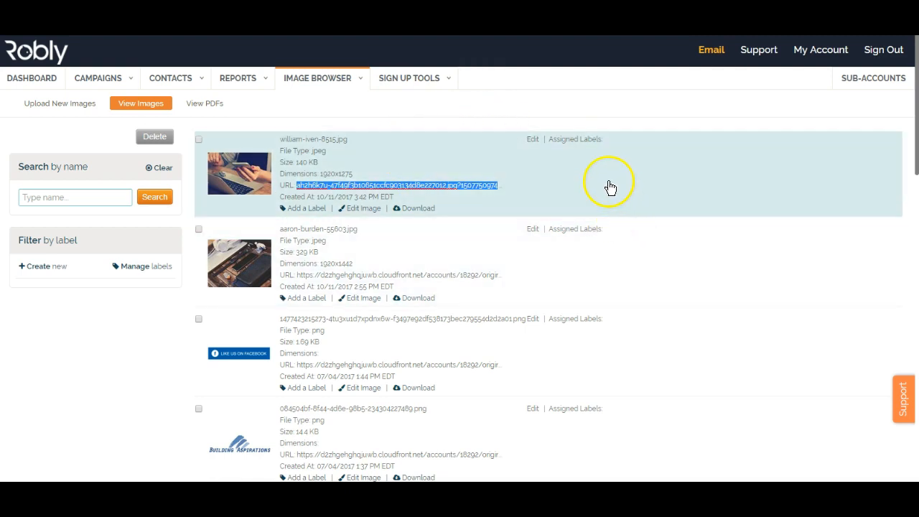
click(198, 138)
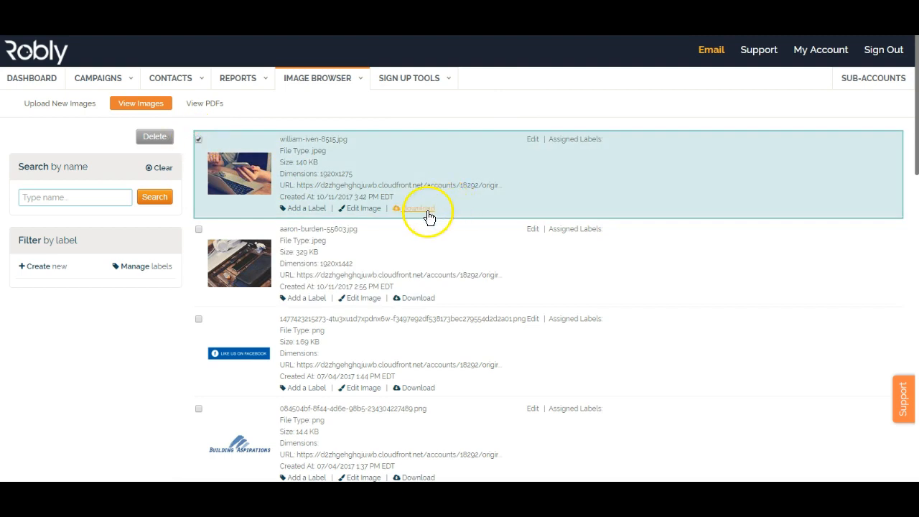
mouse_move(396, 224)
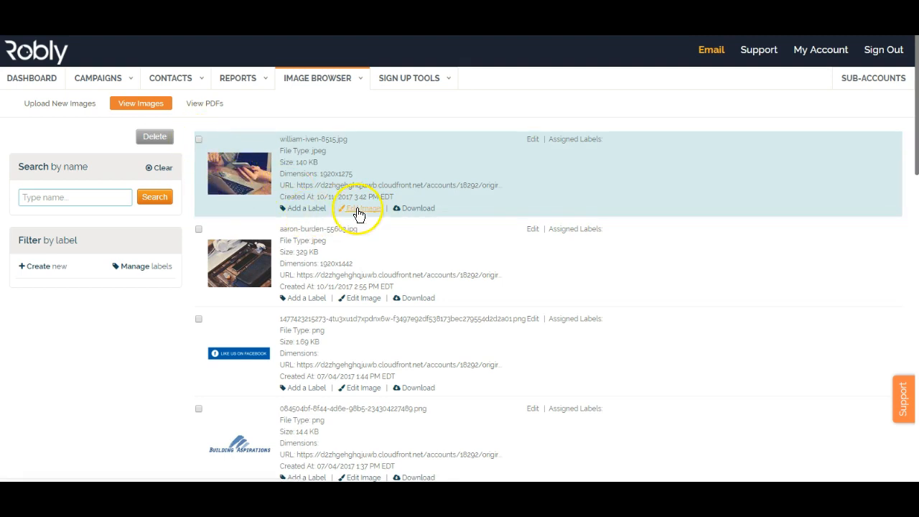
Edit the william-iven-8515 photo, try the Draw tool, and cancel the doodle
click(359, 209)
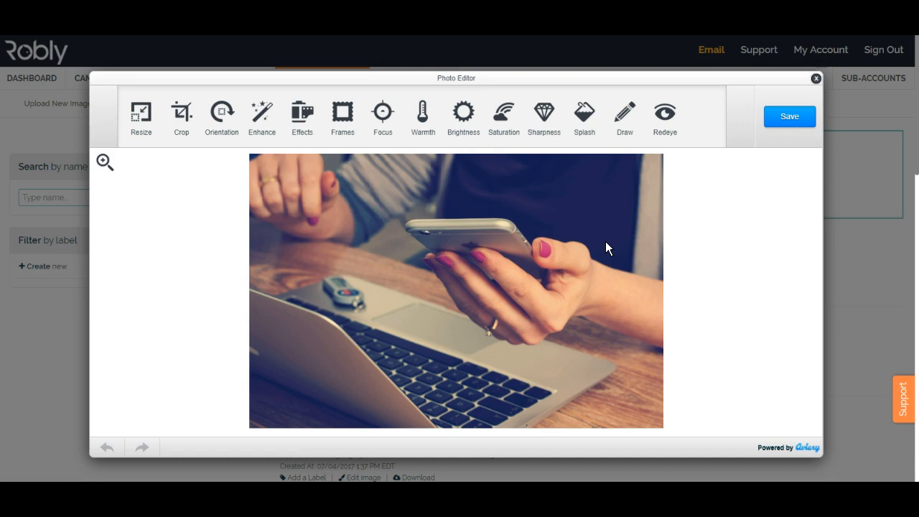
click(625, 115)
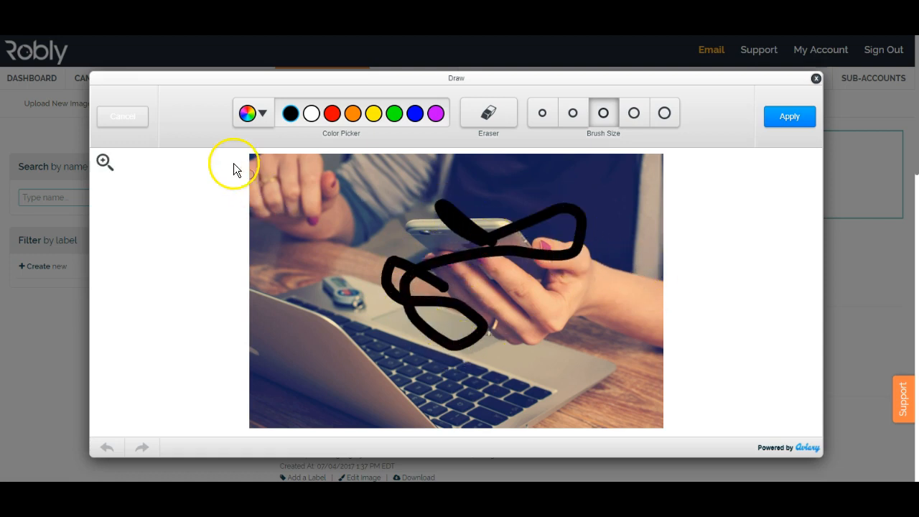
click(122, 116)
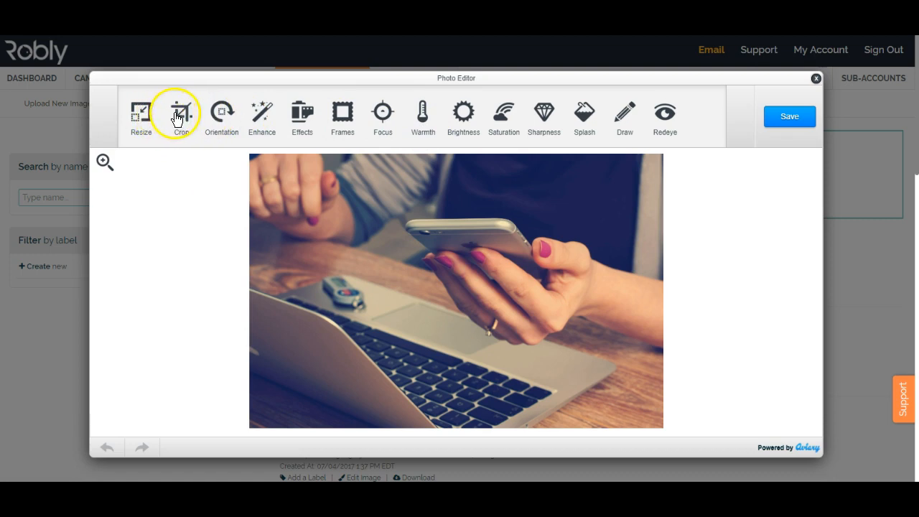
Resize the photo to 500 pixels wide
click(141, 115)
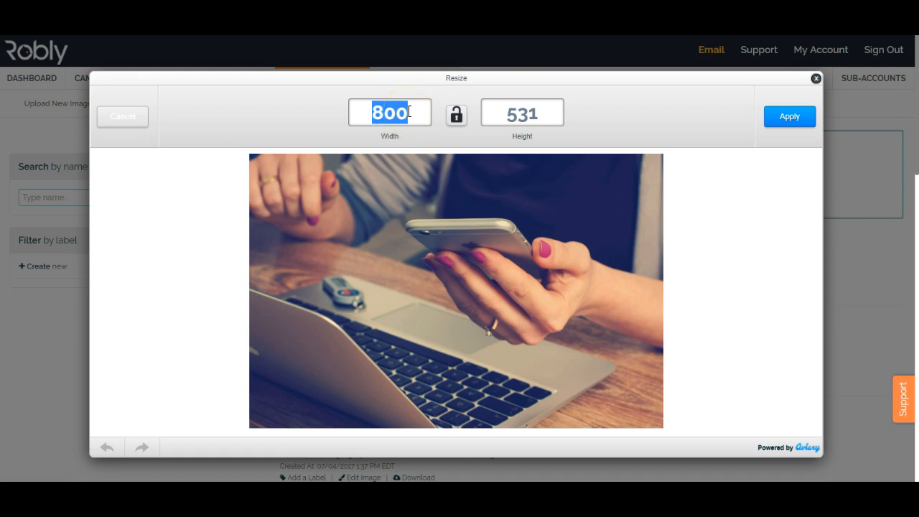
text(500)
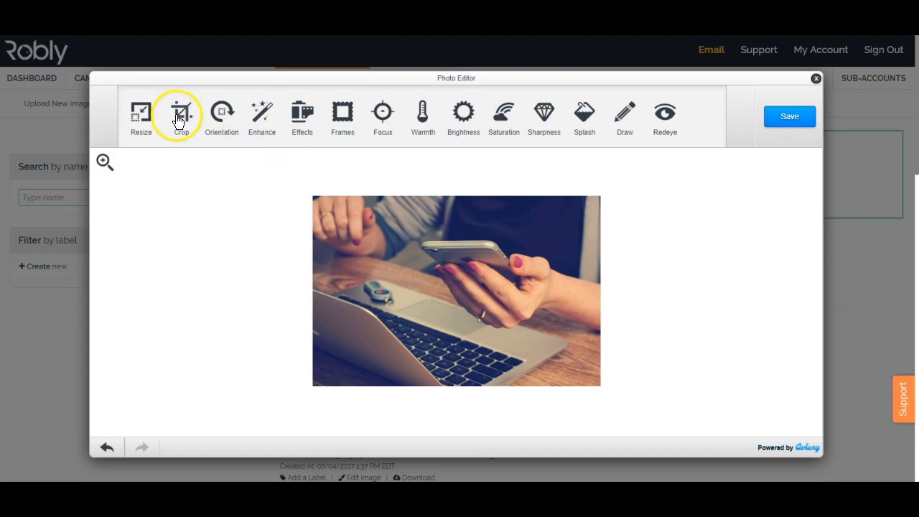
Crop a sliver off the photo's right edge and apply it
click(180, 115)
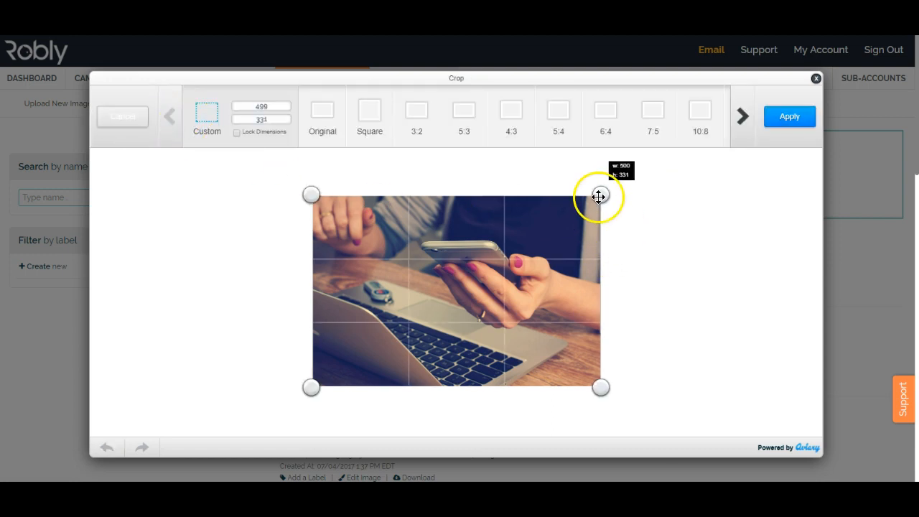
drag(599, 195, 587, 203)
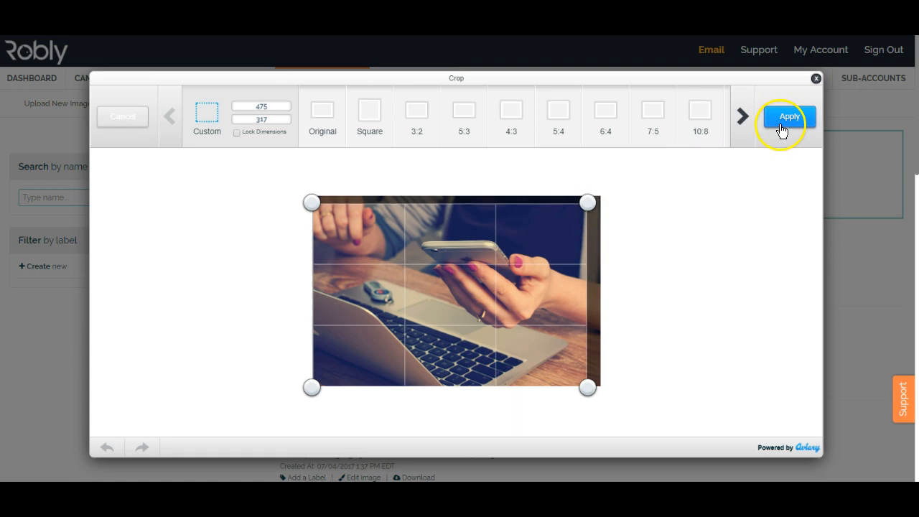
click(786, 115)
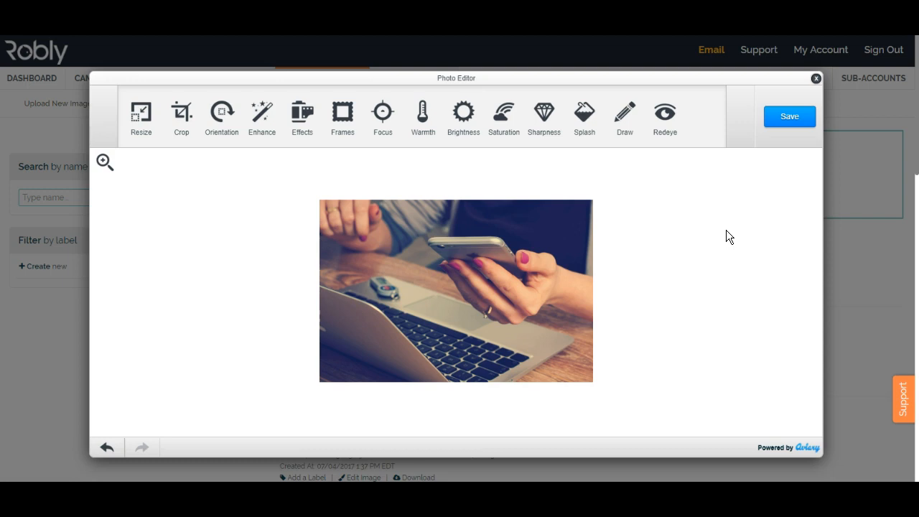
Apply the film-strip Negative frame to the photo and save the edited image
click(342, 115)
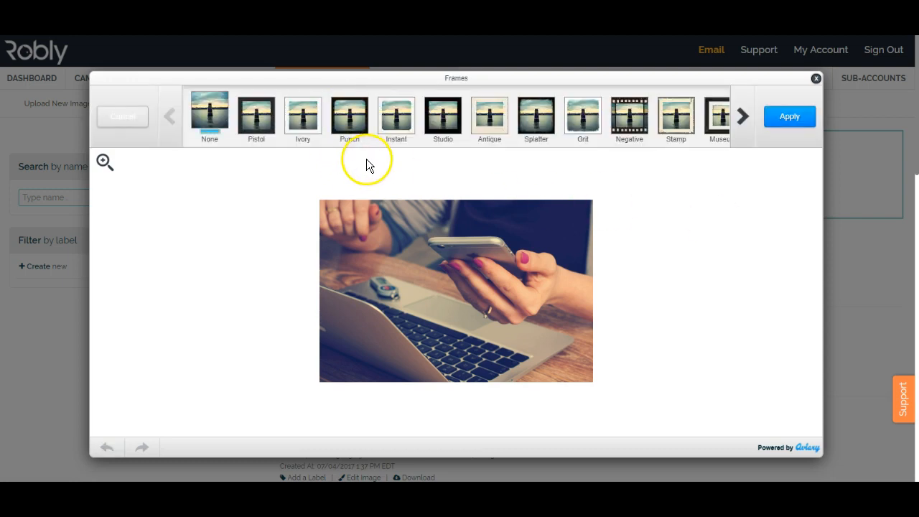
click(397, 115)
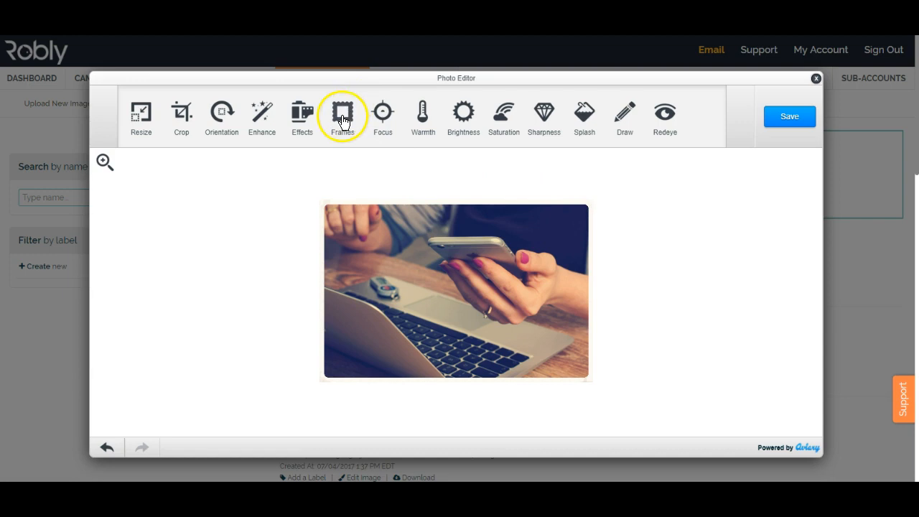
mouse_move(346, 117)
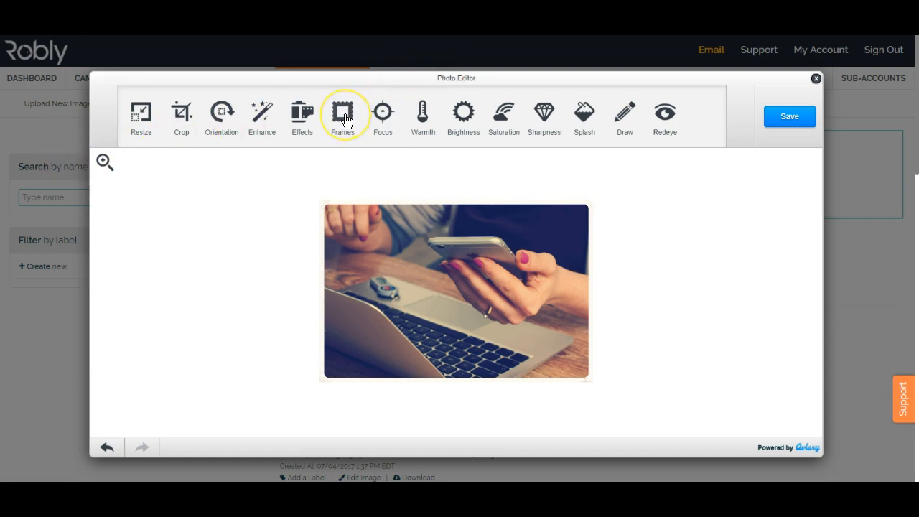
click(345, 113)
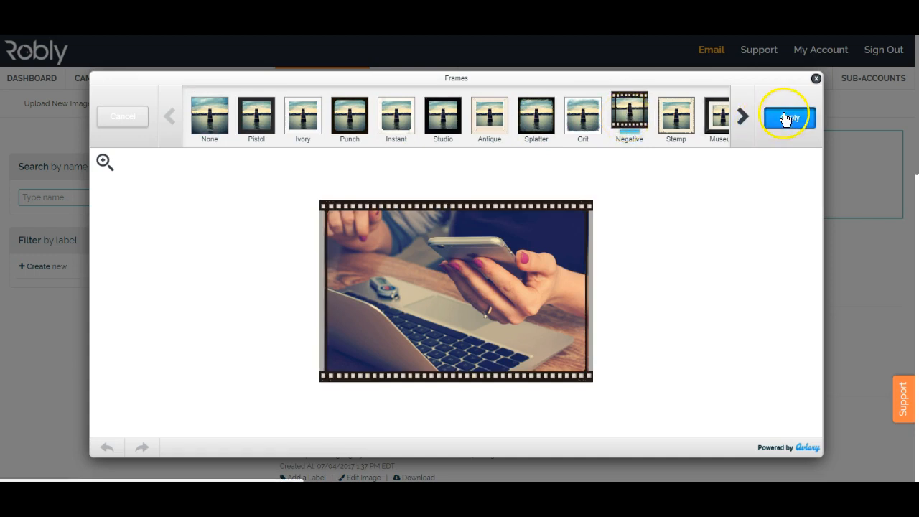
click(787, 116)
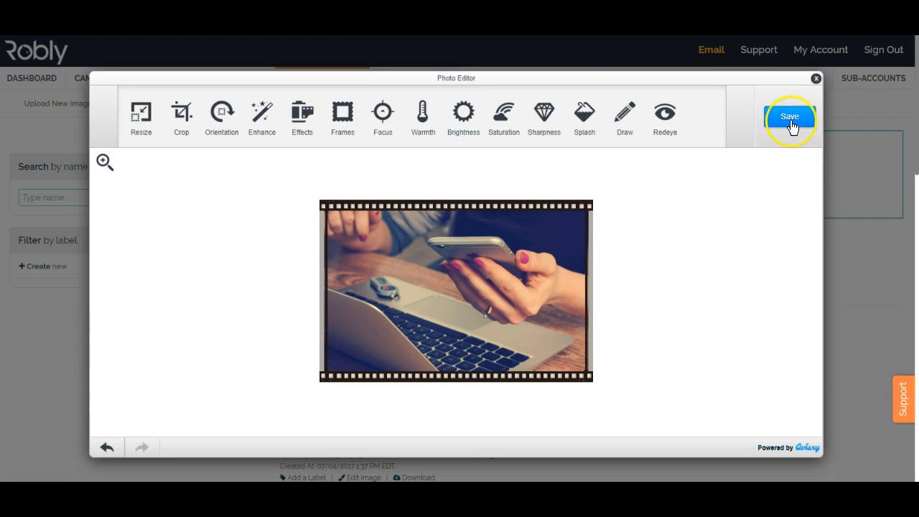
click(789, 117)
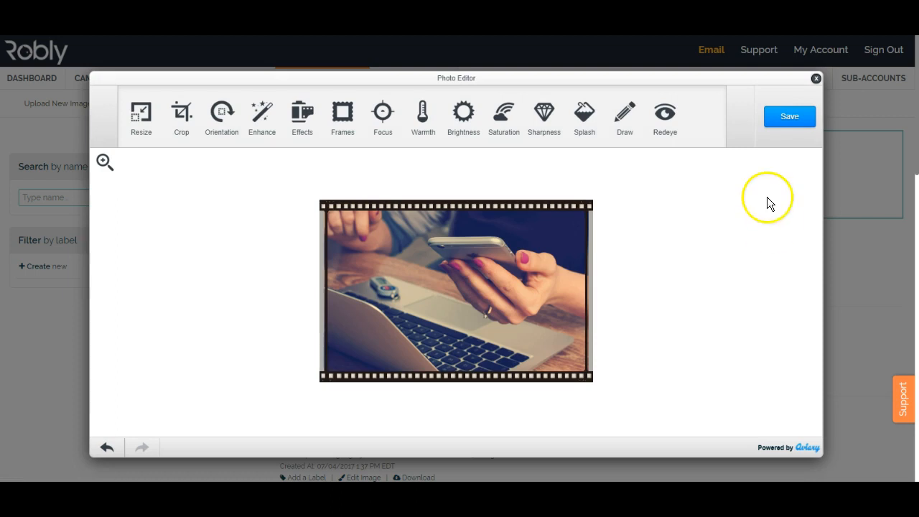
Close the photo editor and return to the image list with the first image deselected
click(816, 78)
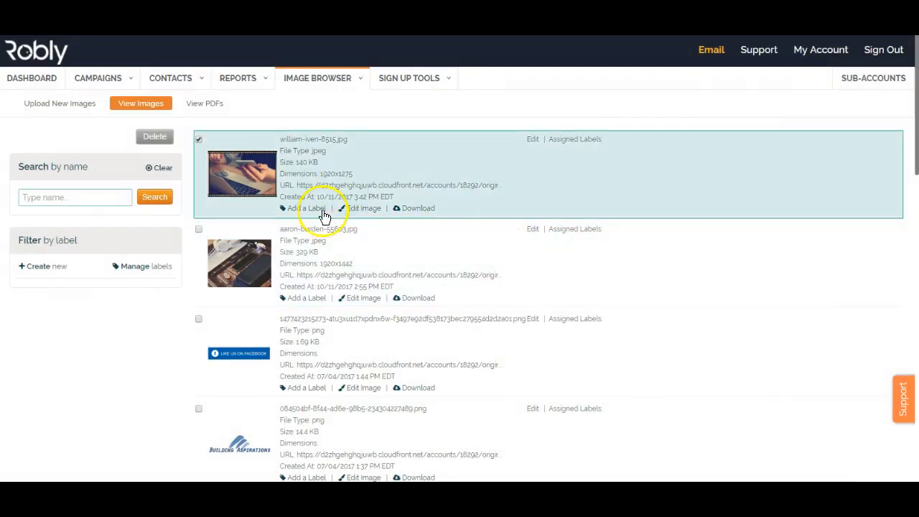
mouse_move(252, 187)
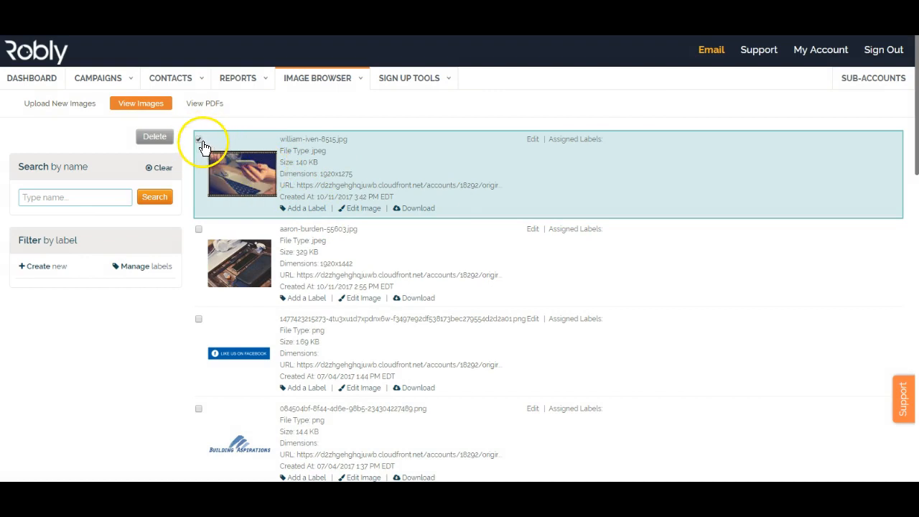
click(198, 139)
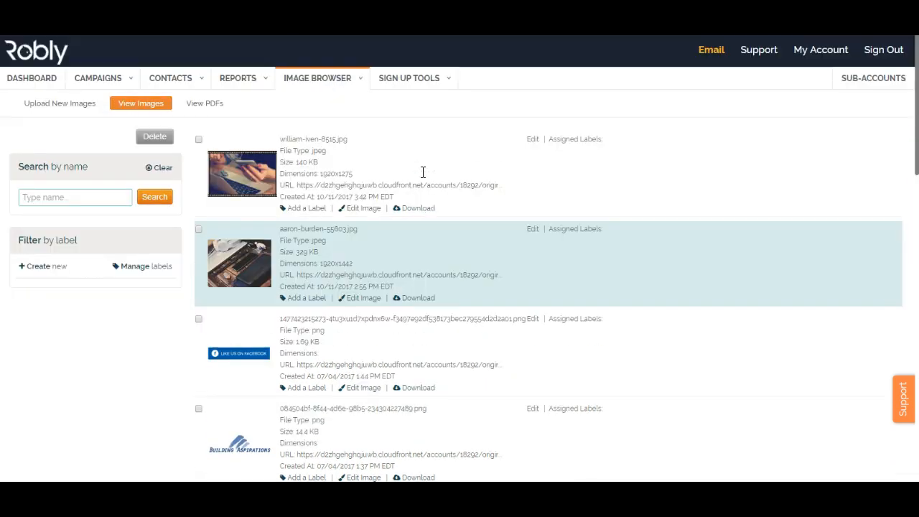
mouse_move(313, 158)
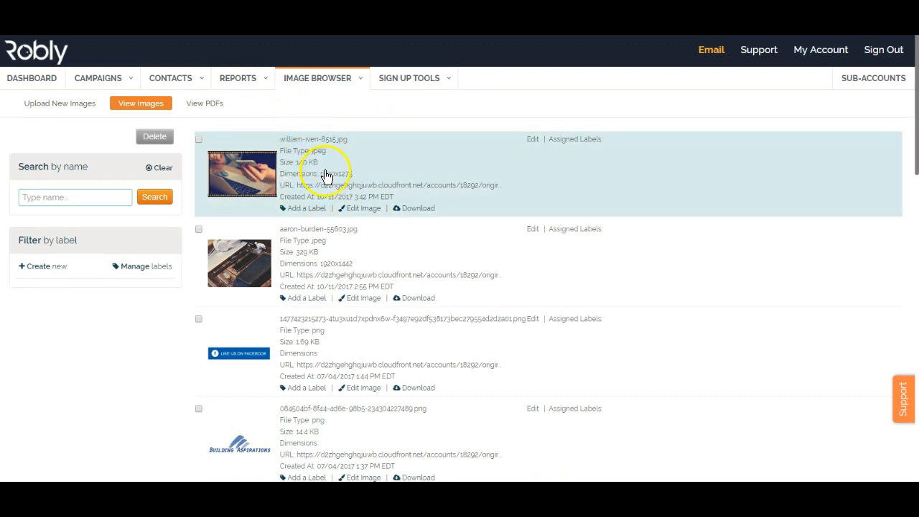
mouse_move(332, 212)
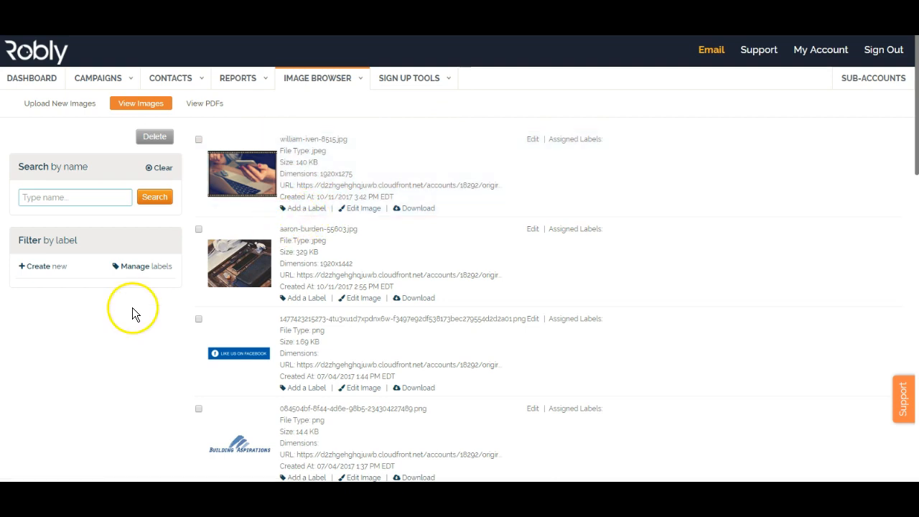
scroll(down, 3)
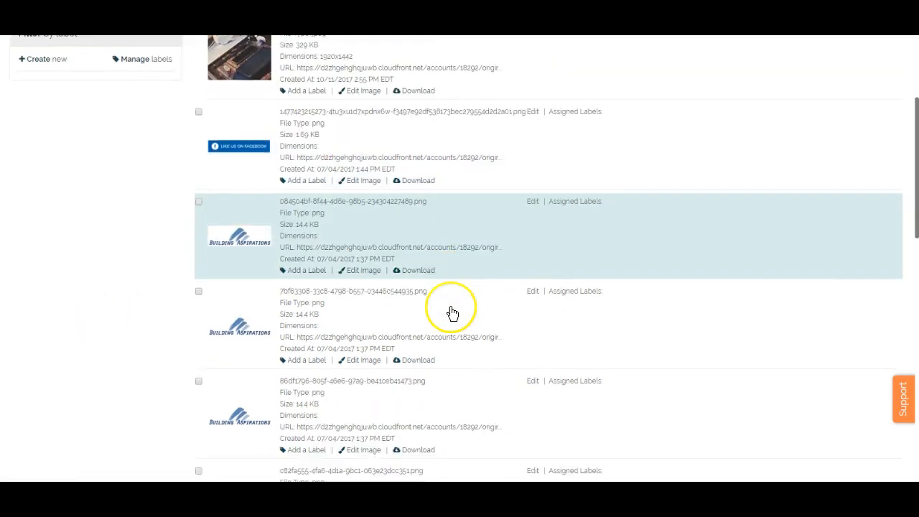
scroll(down, 3)
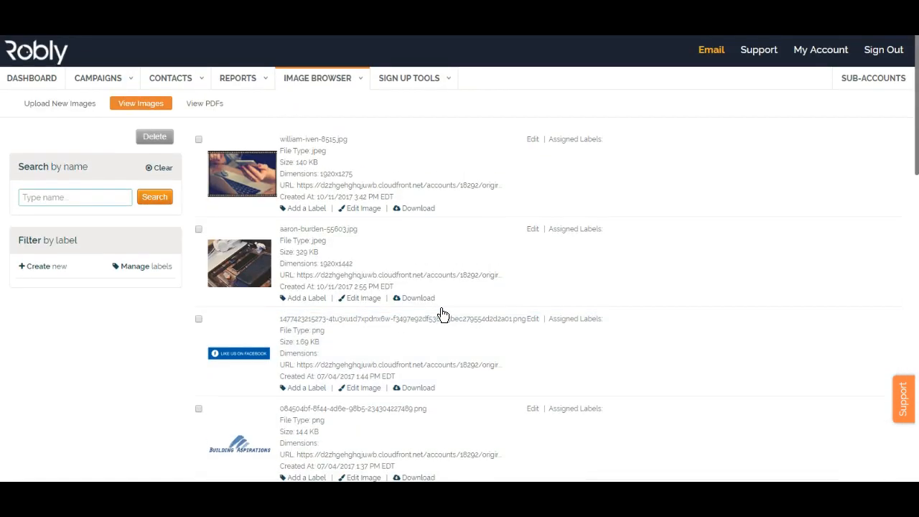
mouse_move(46, 304)
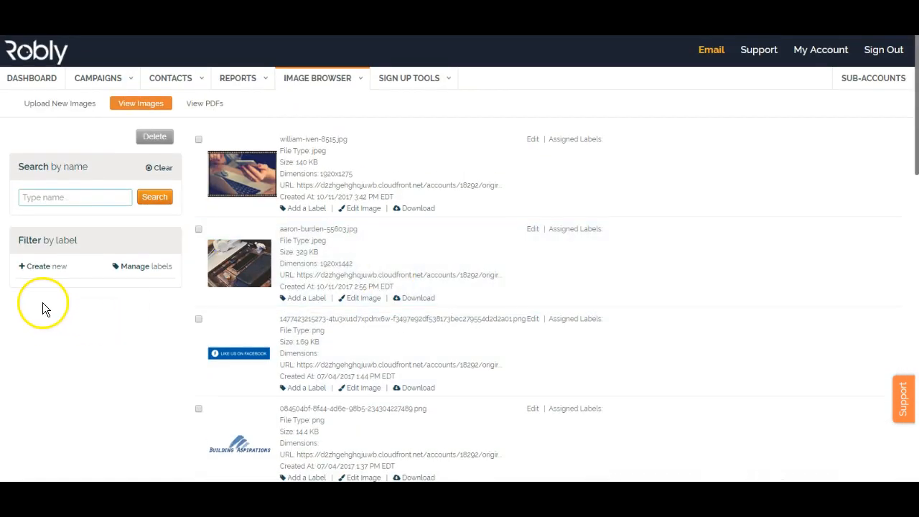
Enter 'logo' in the Search by name field
click(74, 197)
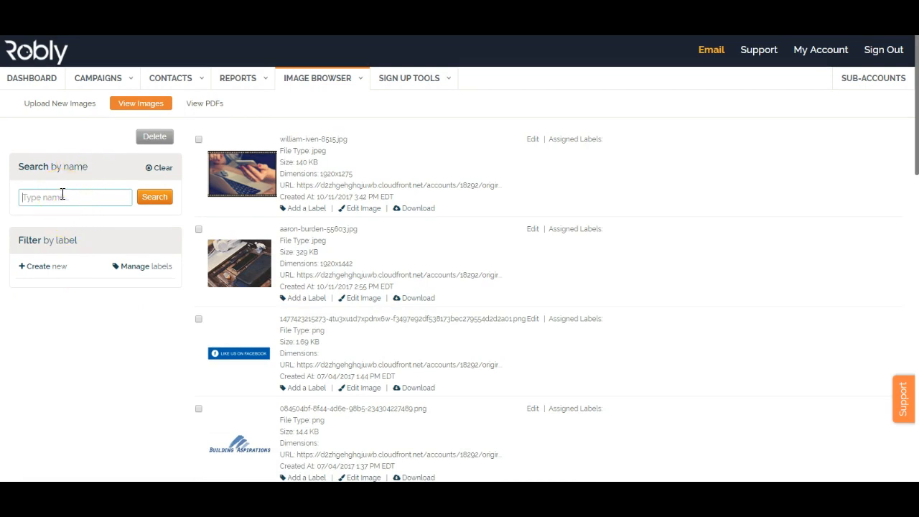
text(logo)
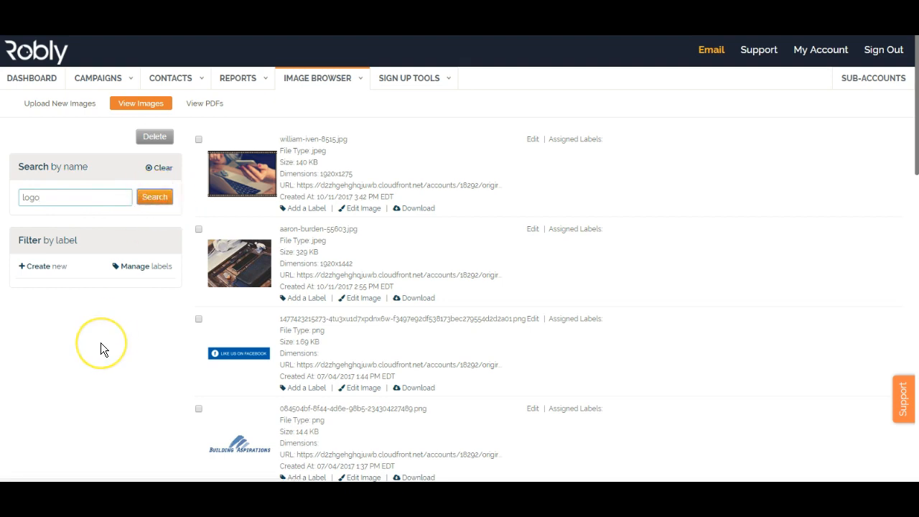
Filter the images to names containing 'logo' and start a new label
click(155, 195)
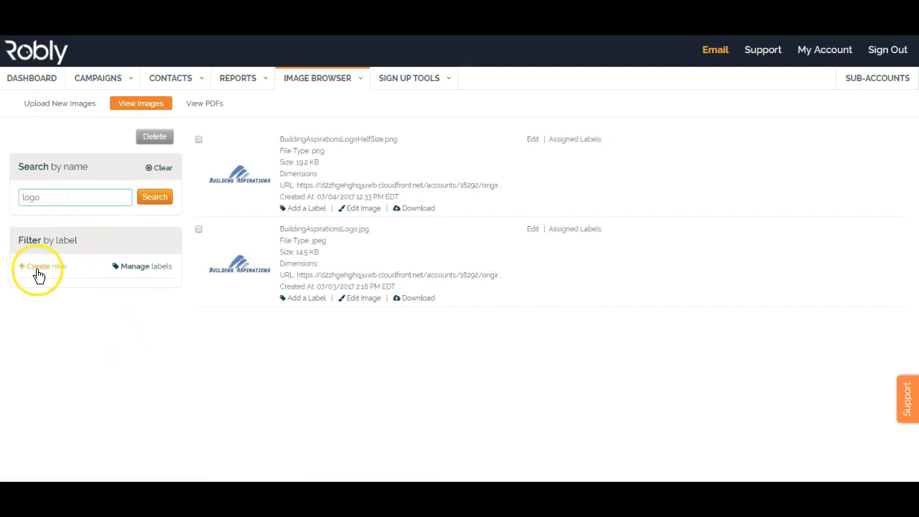
click(40, 265)
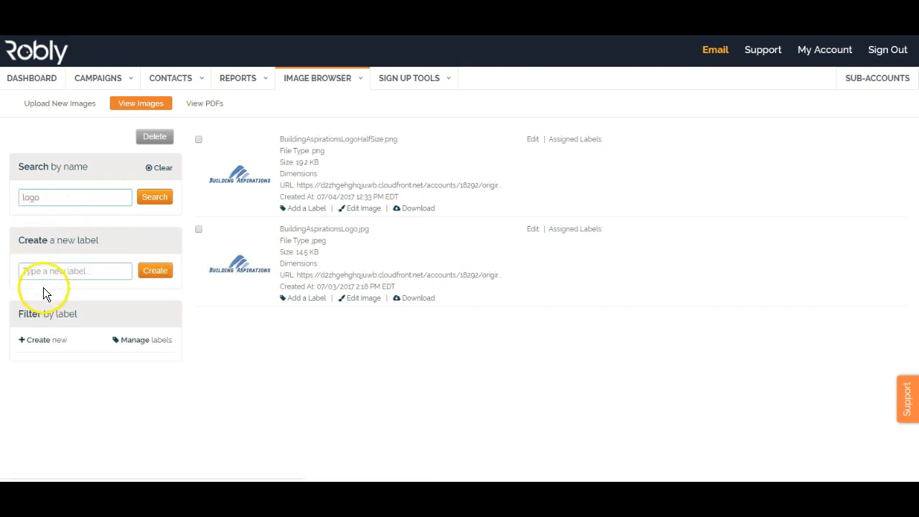
click(75, 270)
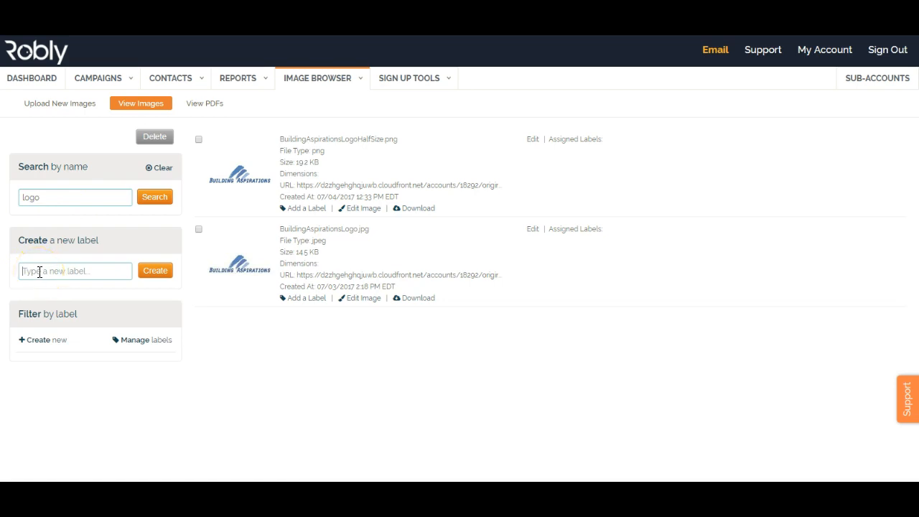
Create a label named 'logolabel' and confirm the creation alert
text(logo)
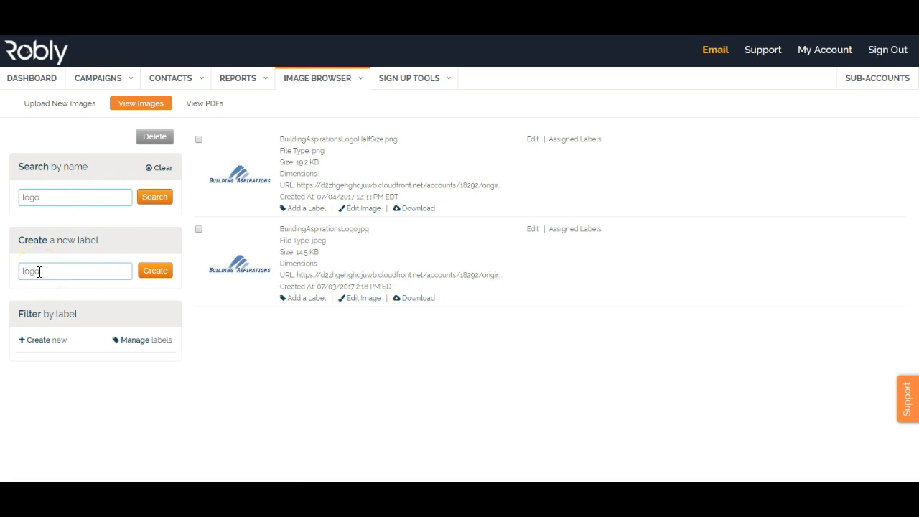
text(labl)
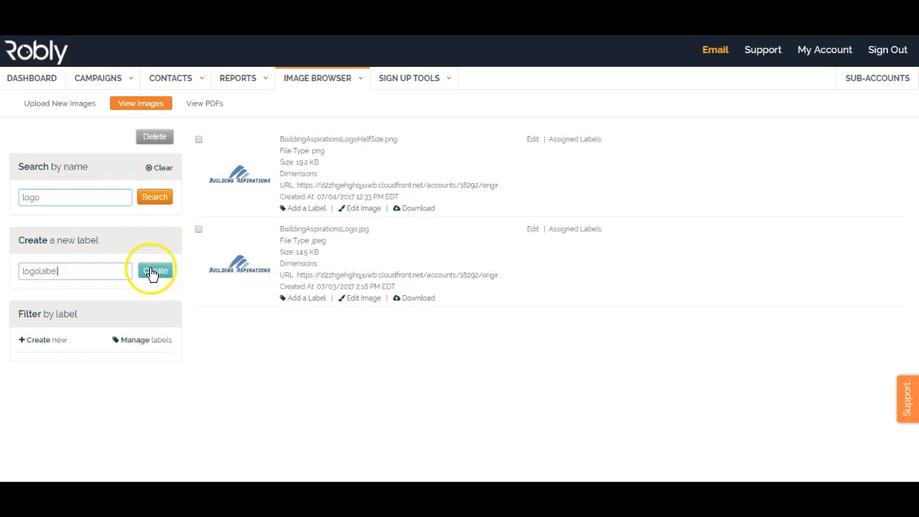
click(154, 270)
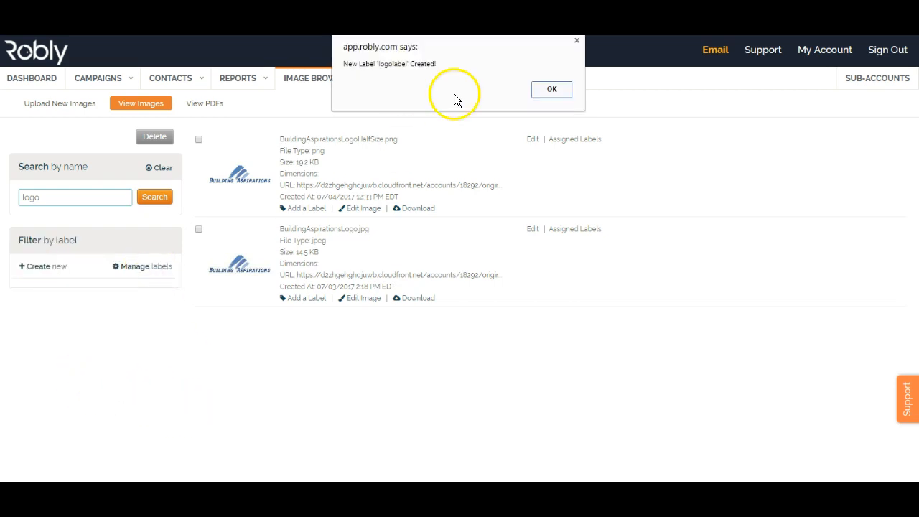
click(552, 89)
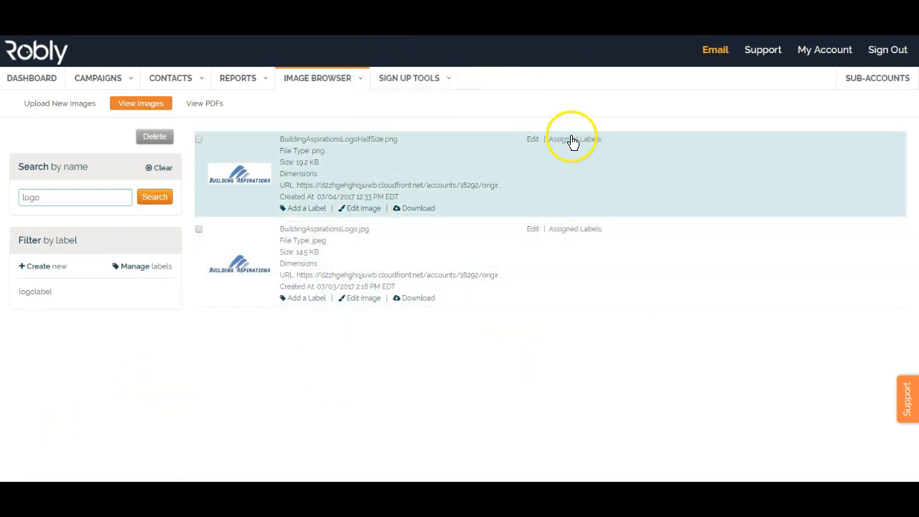
mouse_move(307, 215)
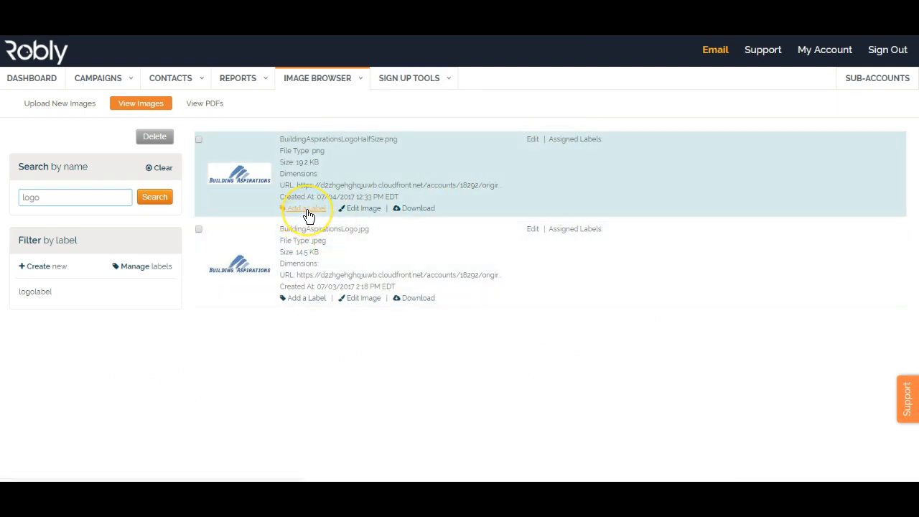
Save the logolabel label onto the BuildingAspirationsLogoHalfSize image and review Manage labels
click(304, 208)
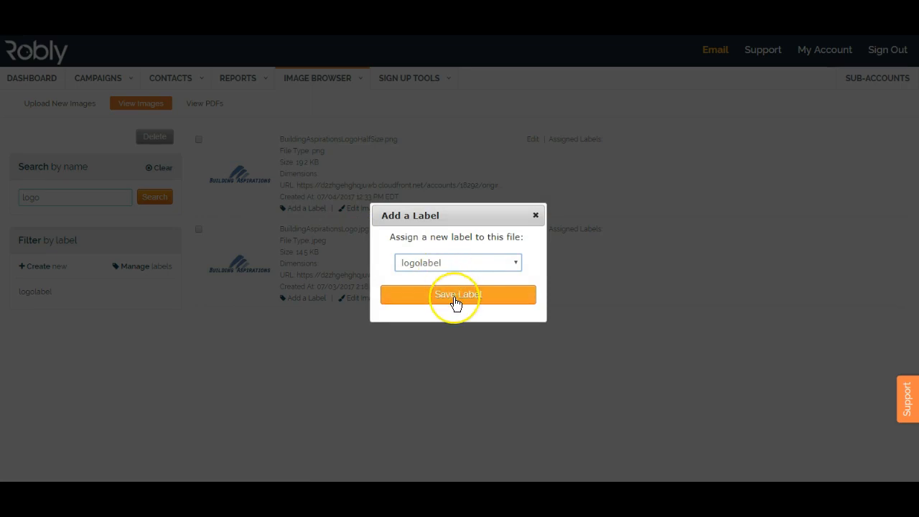
click(457, 294)
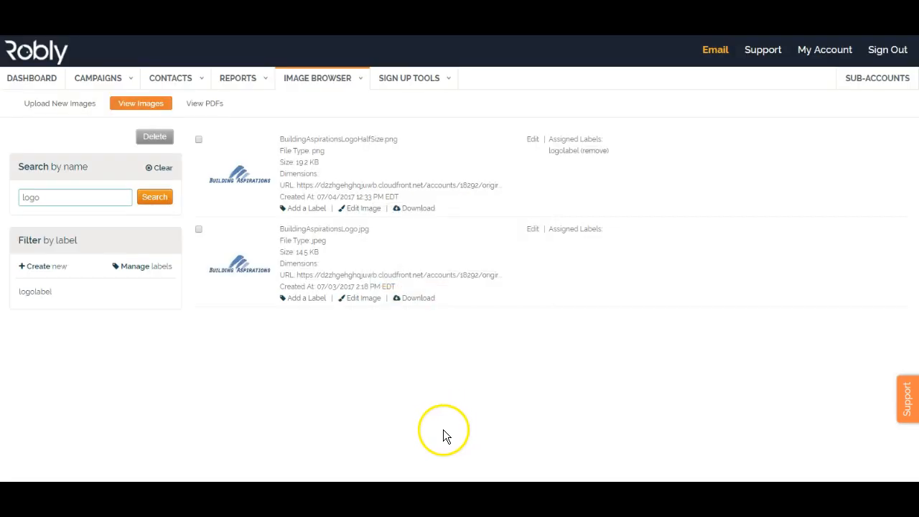
mouse_move(150, 391)
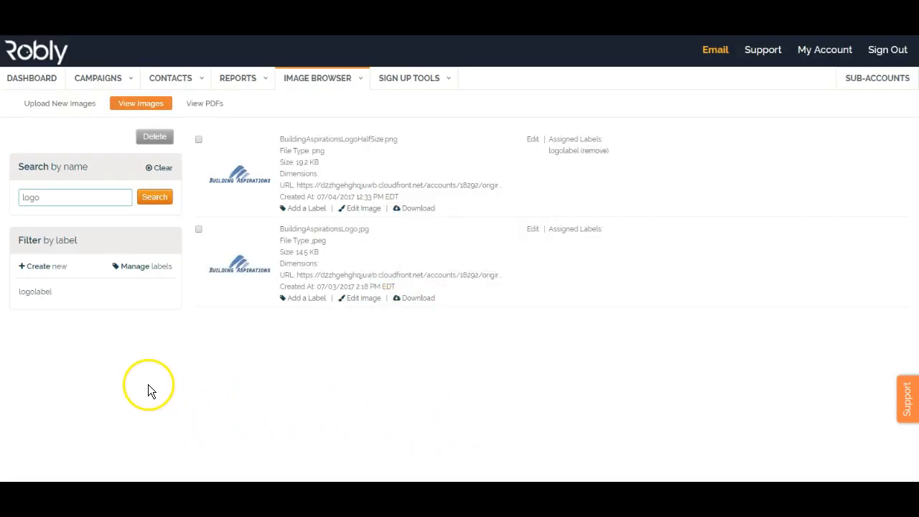
click(145, 265)
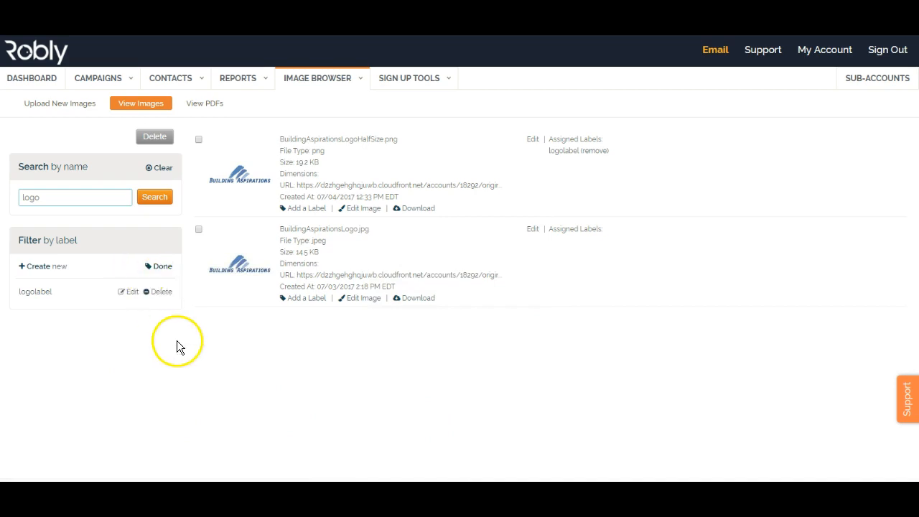
mouse_move(580, 159)
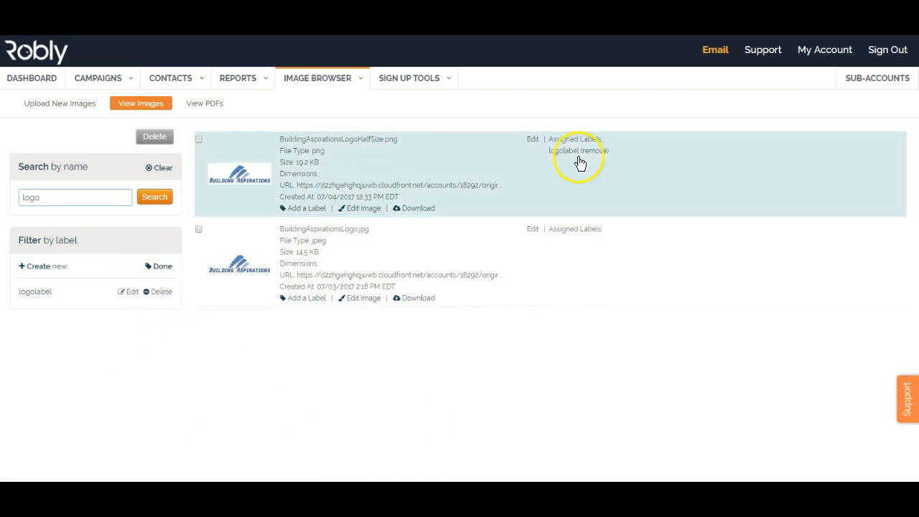
mouse_move(548, 146)
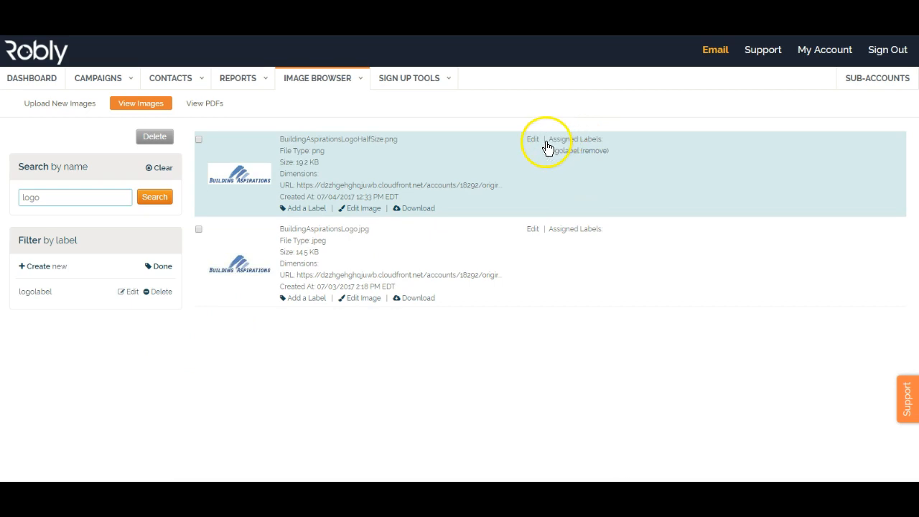
mouse_move(567, 207)
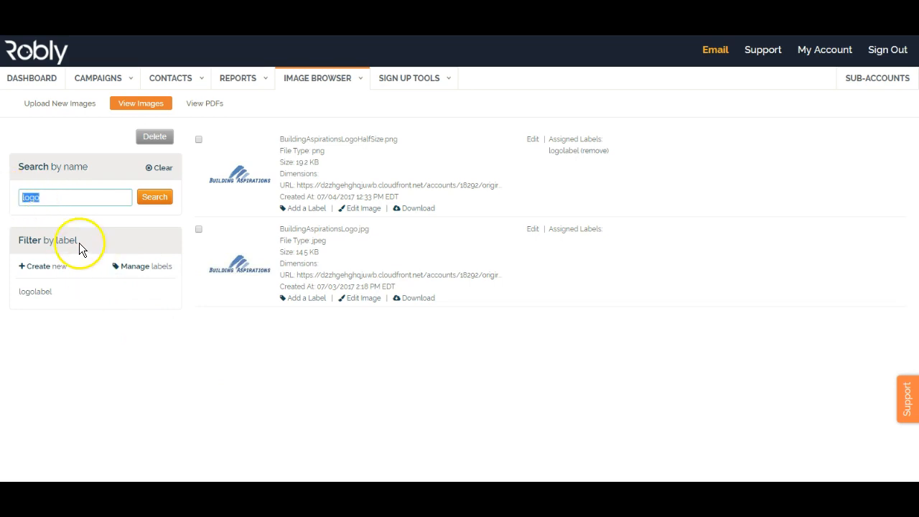
mouse_move(371, 161)
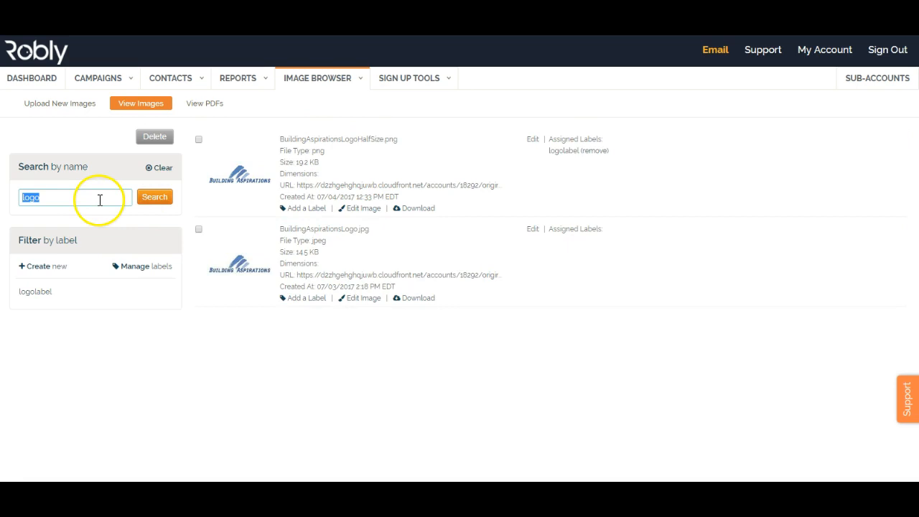
mouse_move(92, 204)
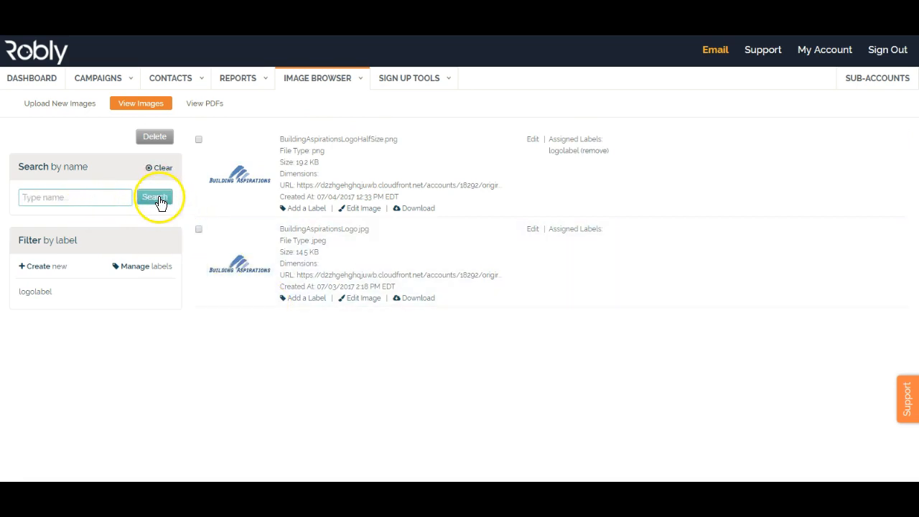
Run an empty name search, return to View Images for the full list, then go to View PDFs
click(155, 197)
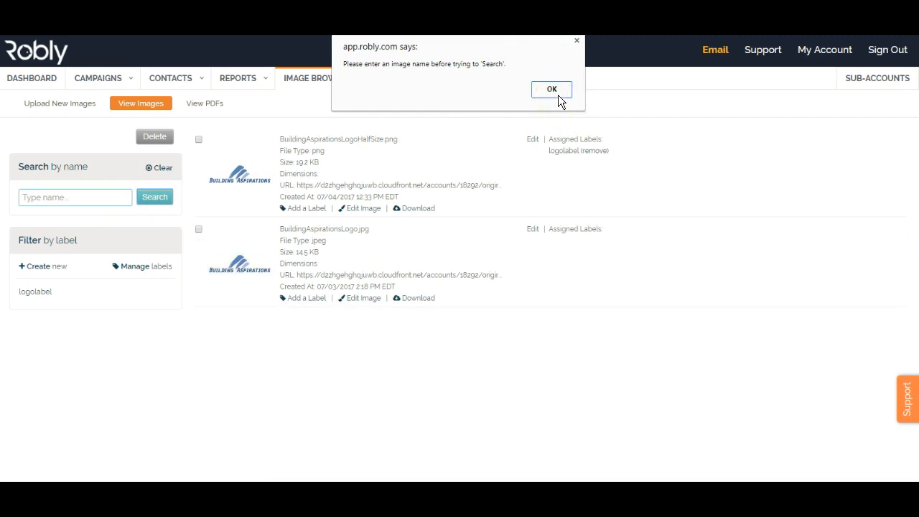
click(552, 89)
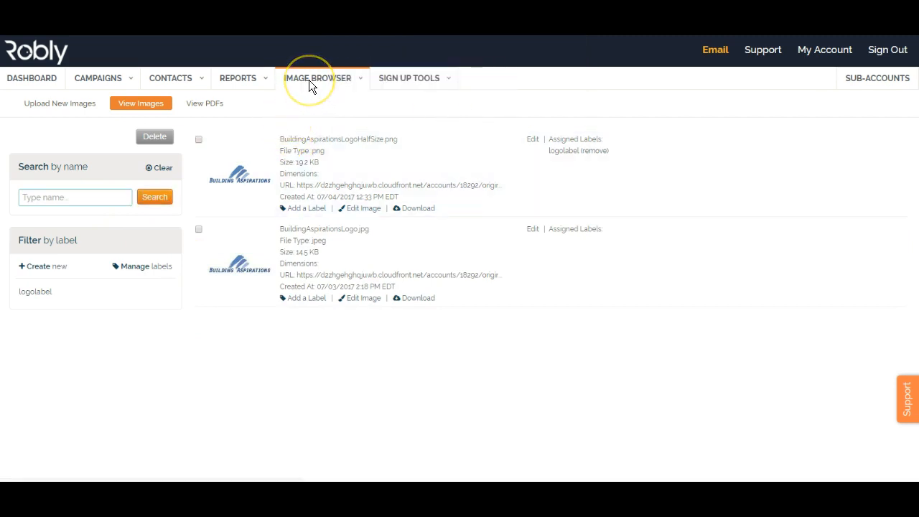
click(60, 103)
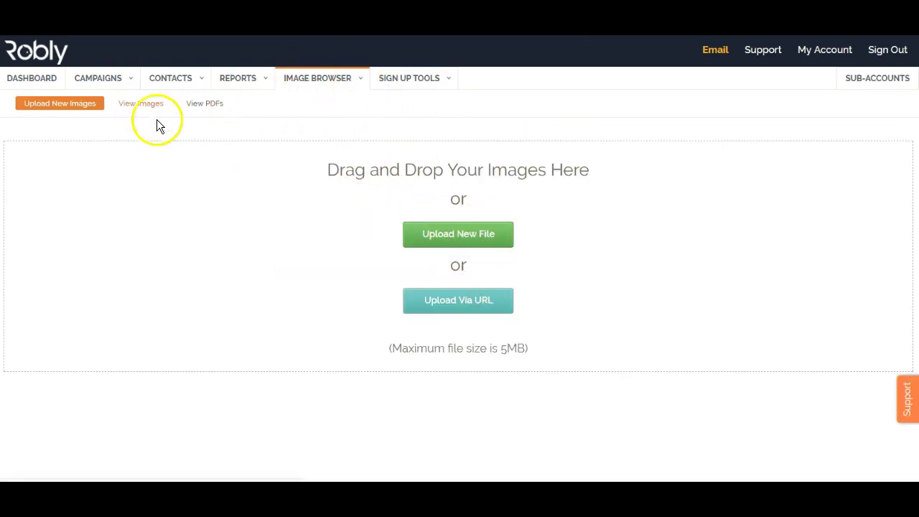
click(141, 104)
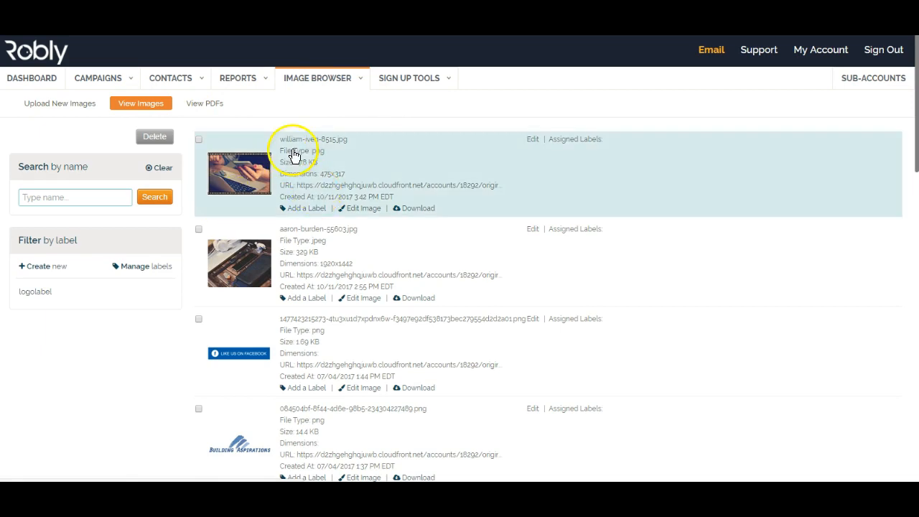
mouse_move(307, 147)
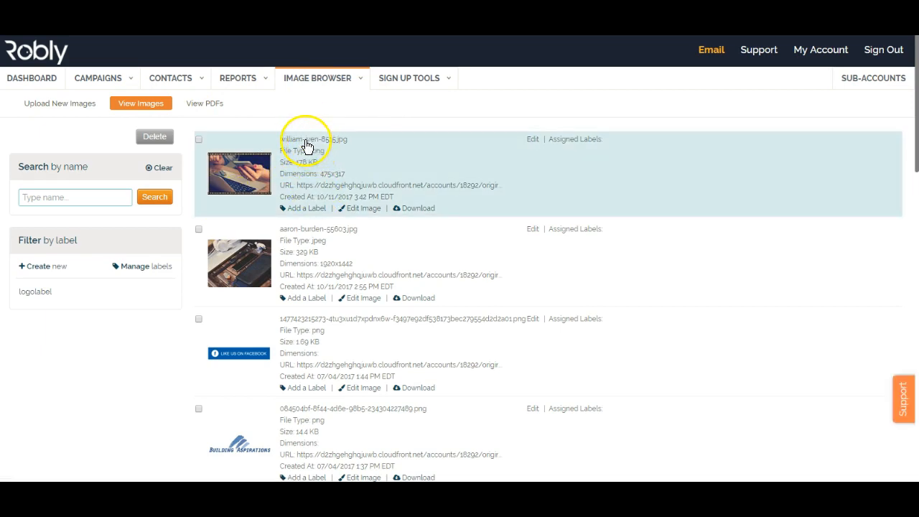
mouse_move(302, 142)
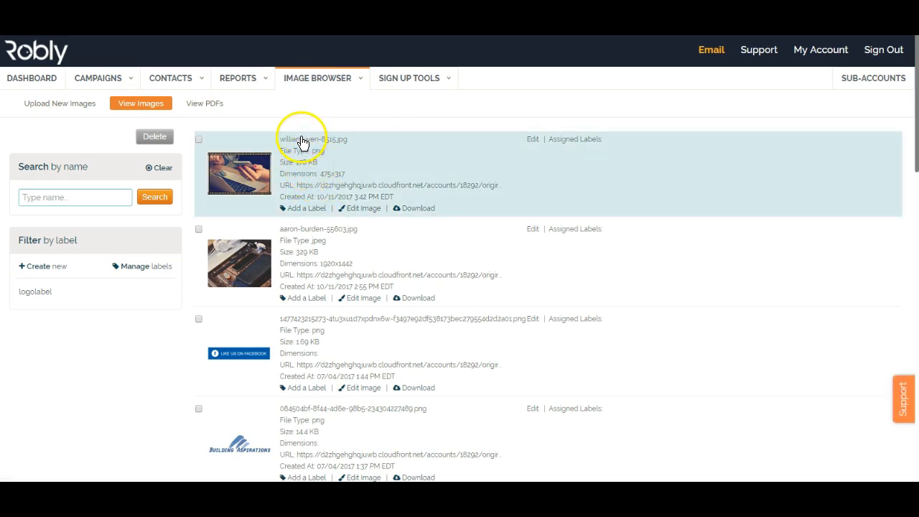
mouse_move(331, 146)
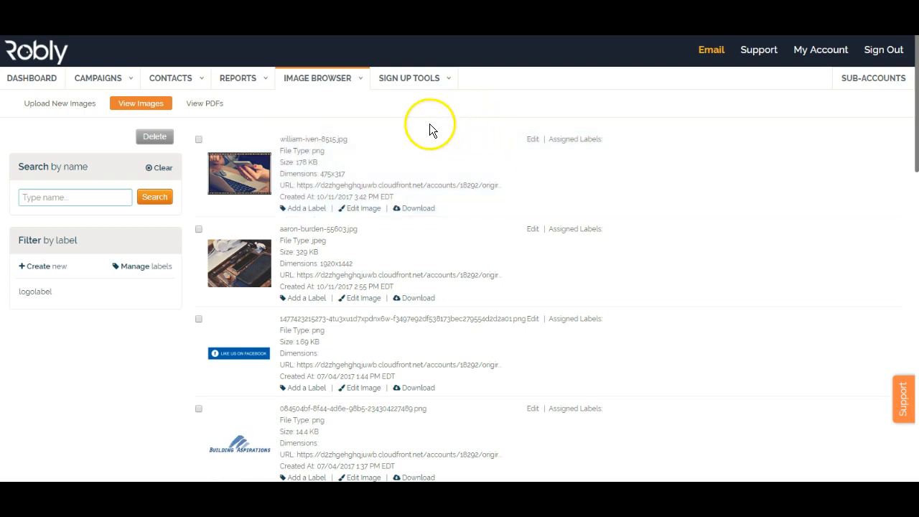
mouse_move(75, 179)
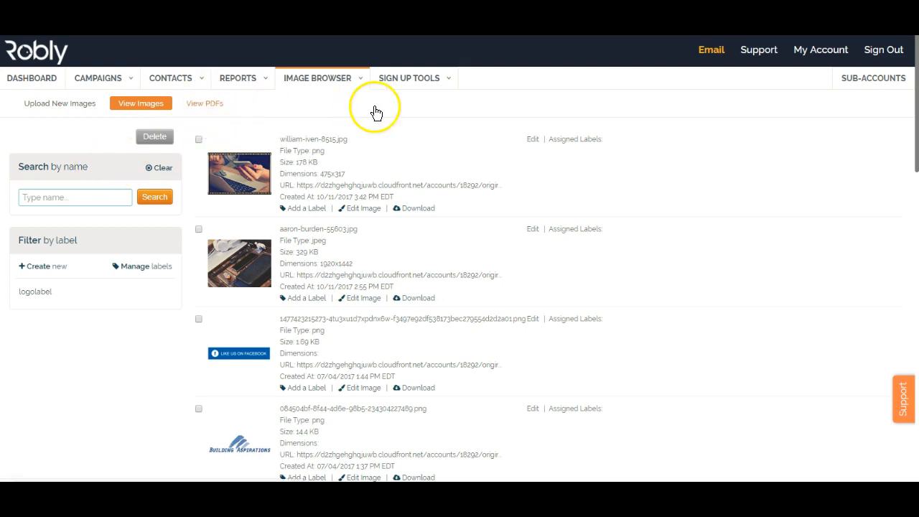
click(204, 104)
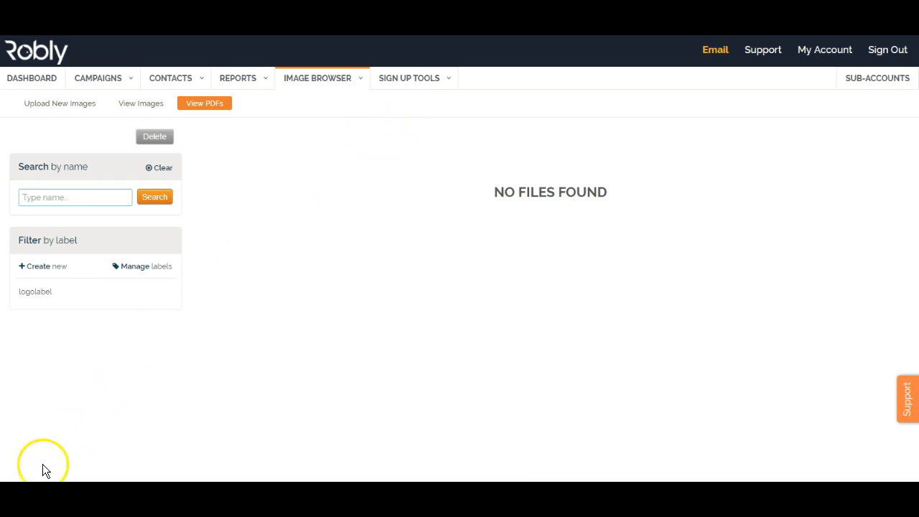
Return from the empty PDF list to the full image list
click(141, 103)
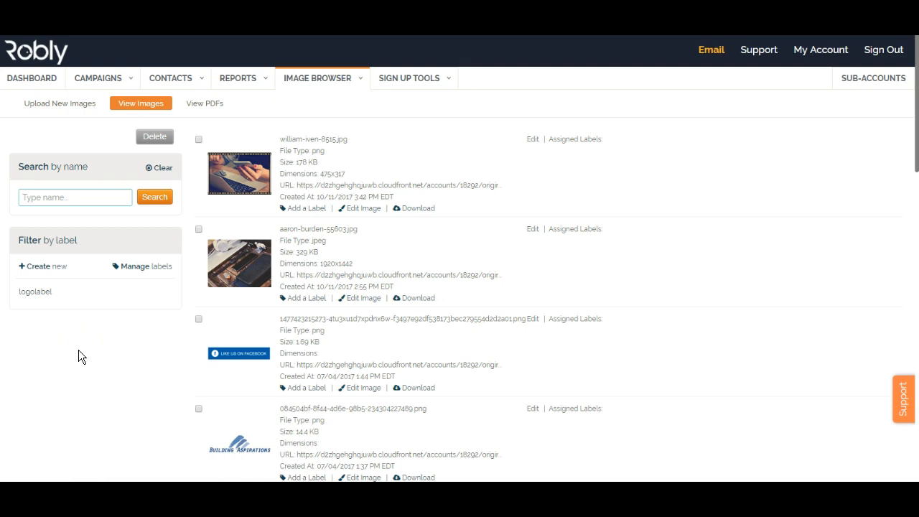
mouse_move(61, 113)
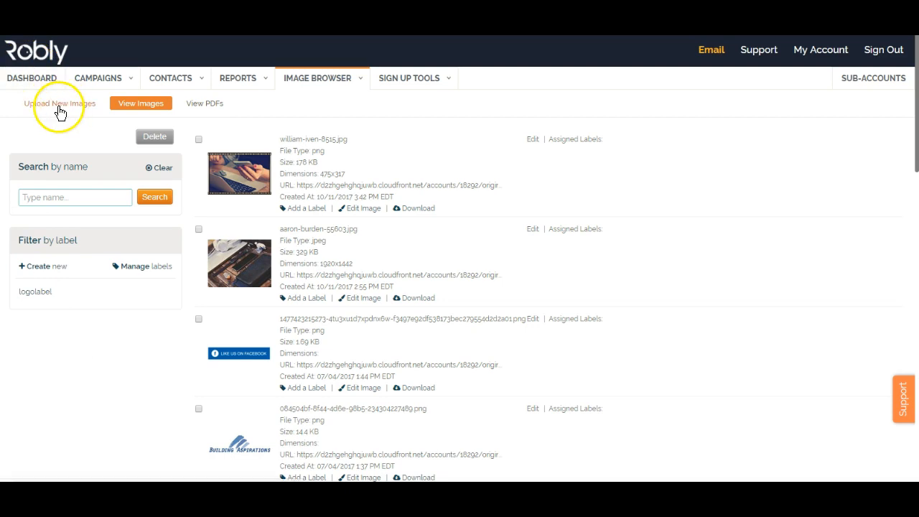
Upload 'PDFFile for Demo.pdf' from the computer, dismissing the upload warning along the way
click(60, 104)
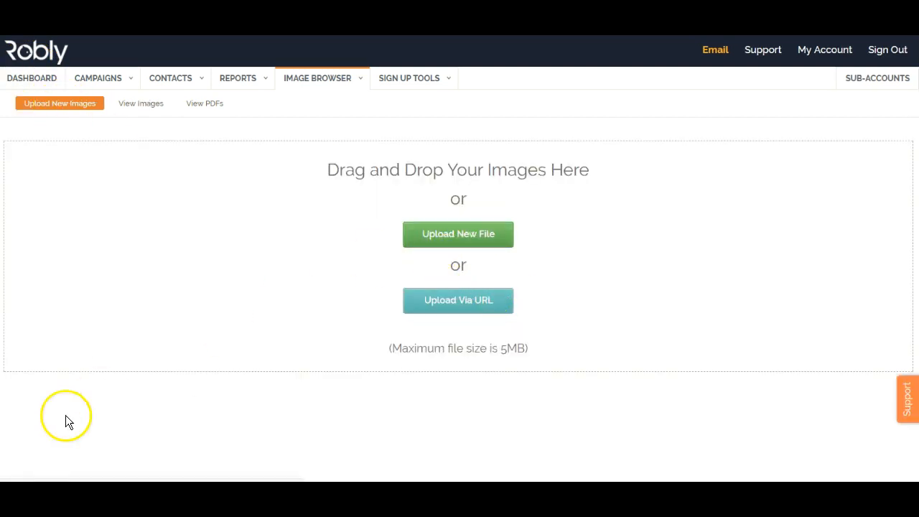
click(458, 234)
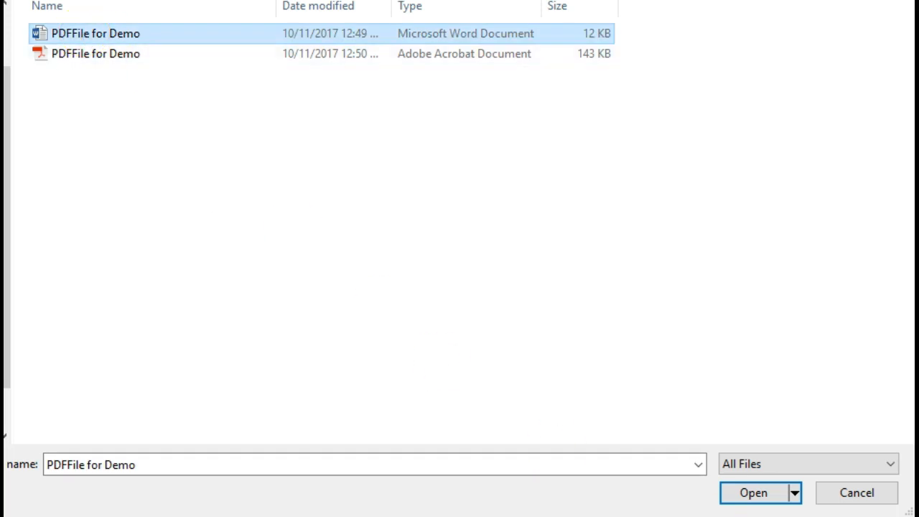
click(752, 493)
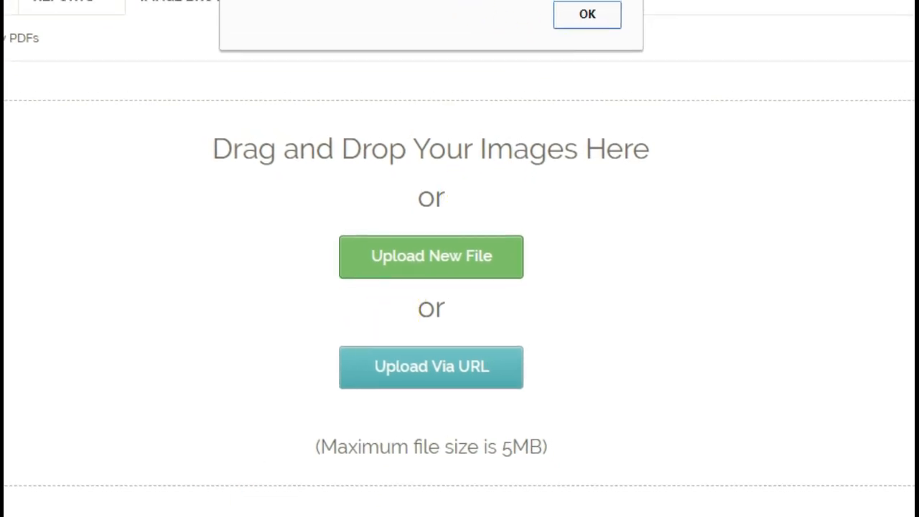
click(431, 255)
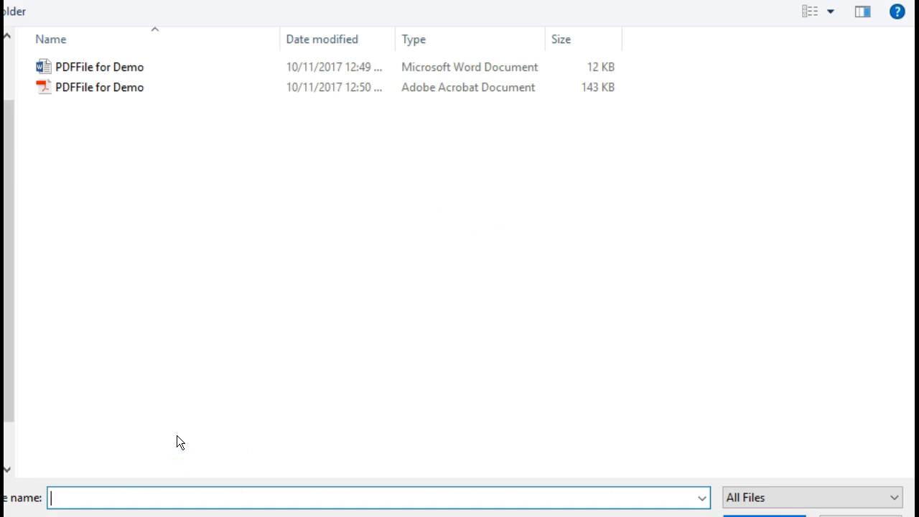
click(99, 88)
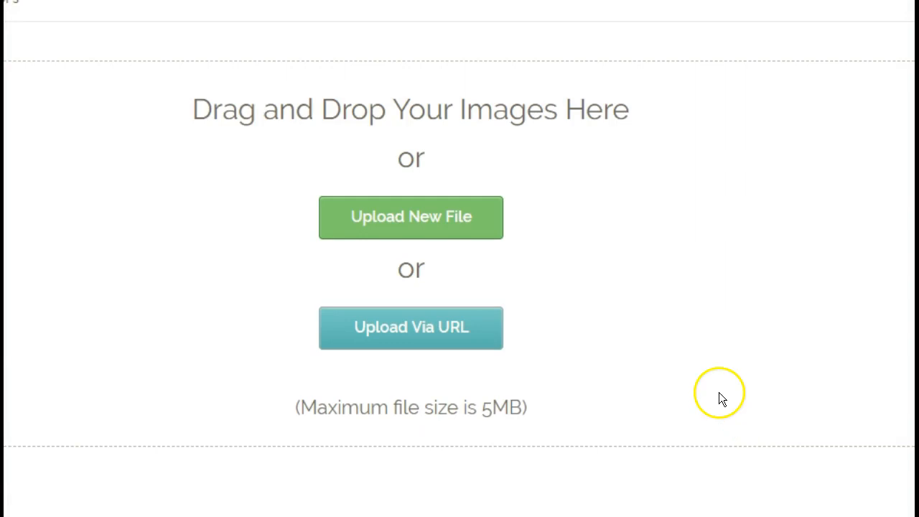
click(410, 327)
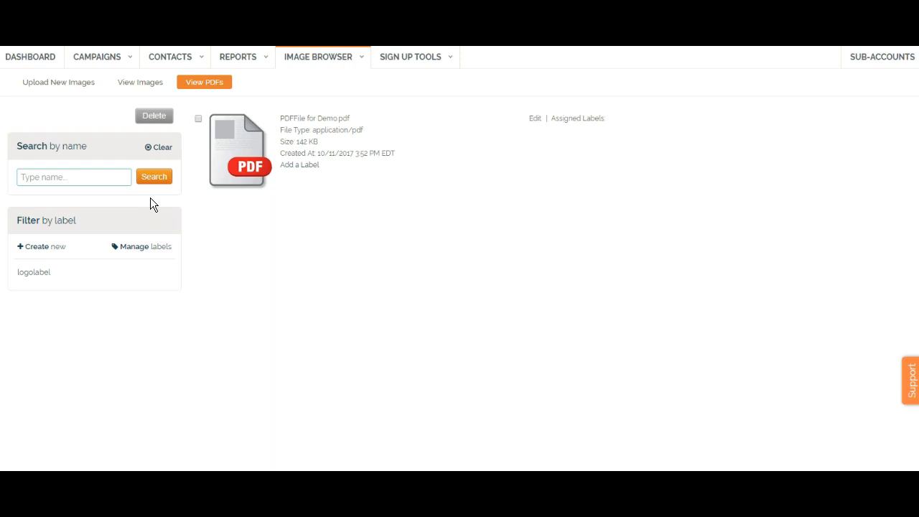
mouse_move(308, 155)
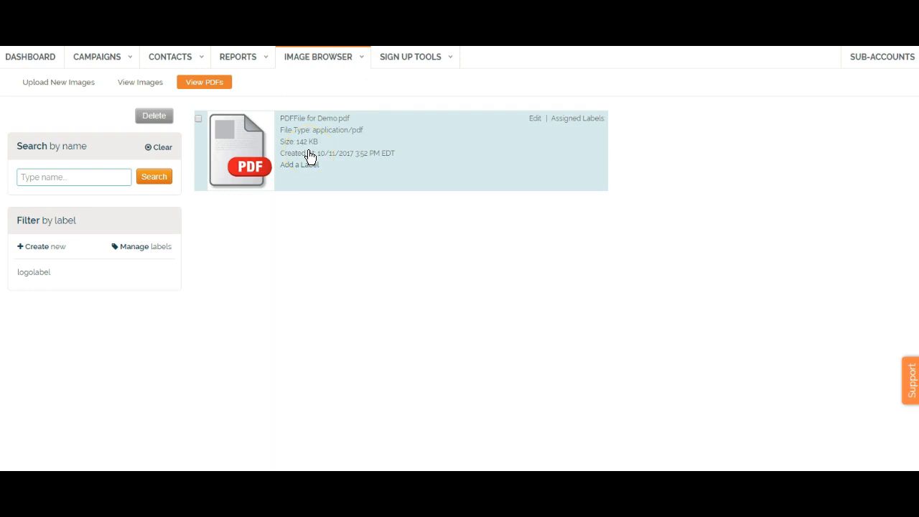
Show the PDF list and select the uploaded 'PDFFile for Demo.pdf' entry
click(204, 82)
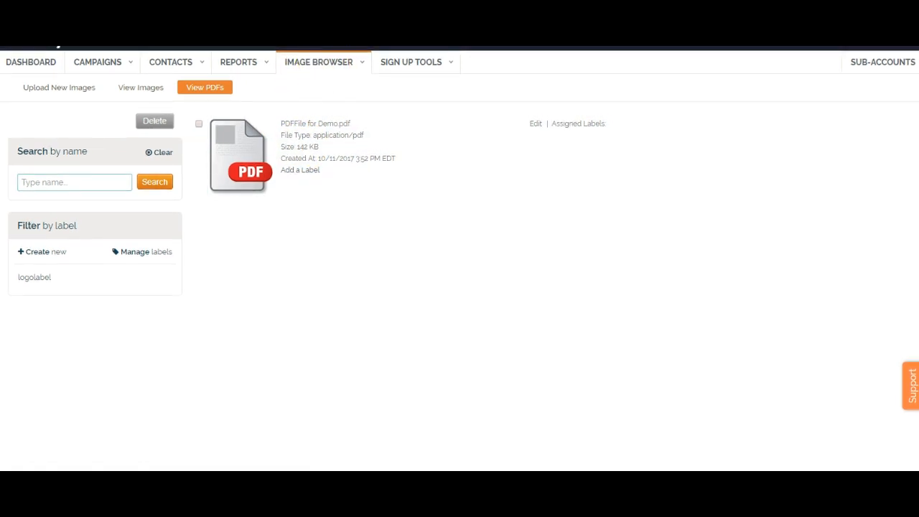
mouse_move(327, 158)
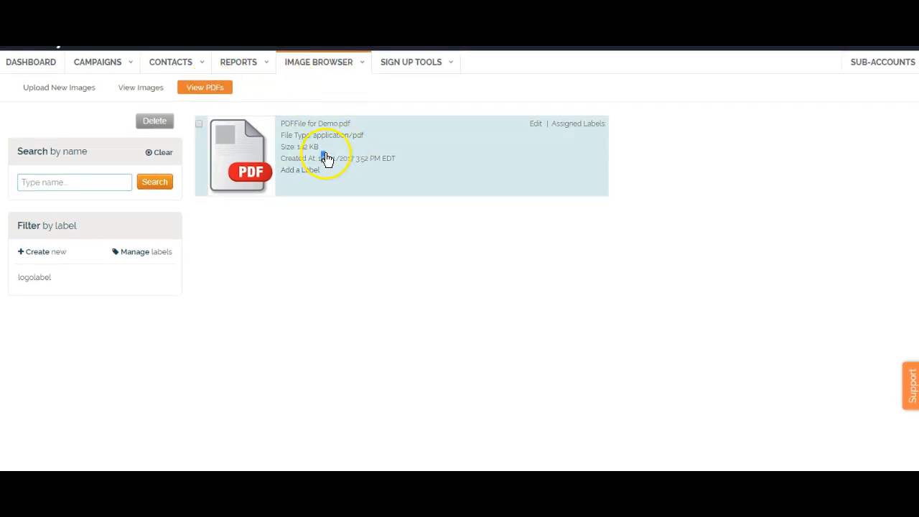
click(198, 123)
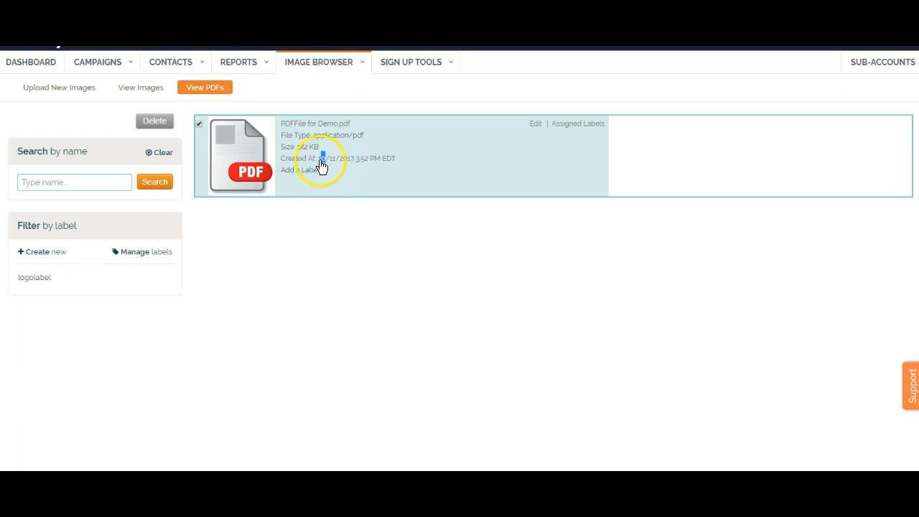
mouse_move(299, 149)
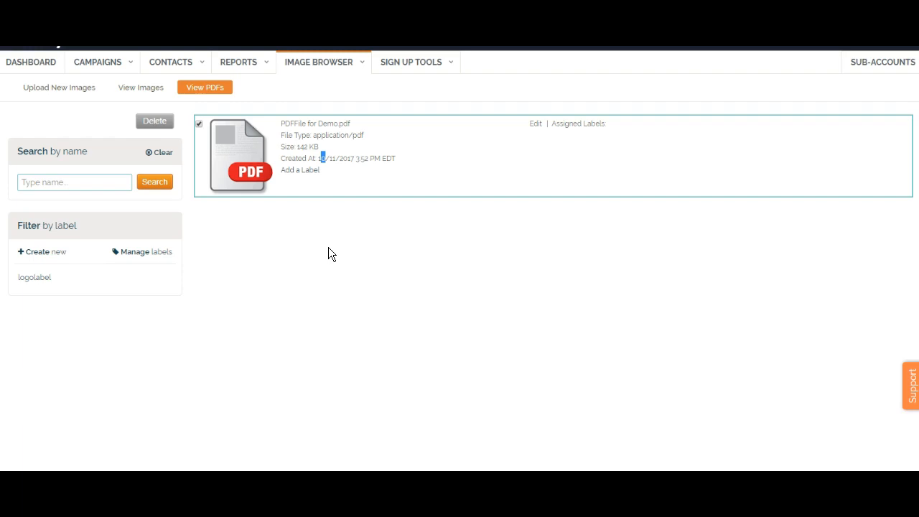
mouse_move(300, 169)
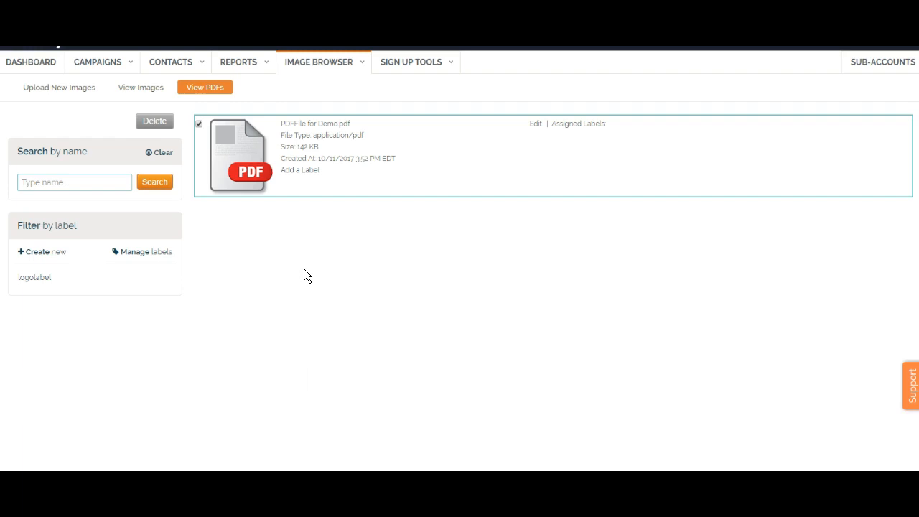
mouse_move(138, 94)
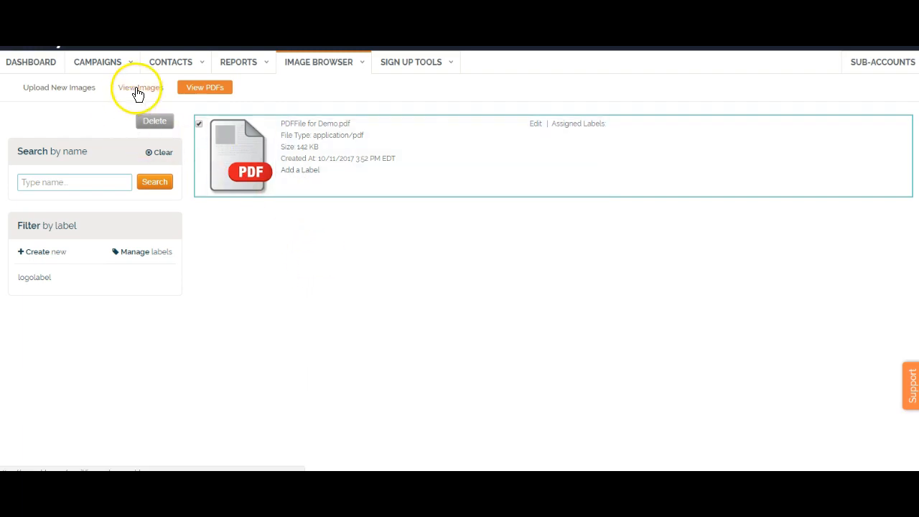
click(141, 87)
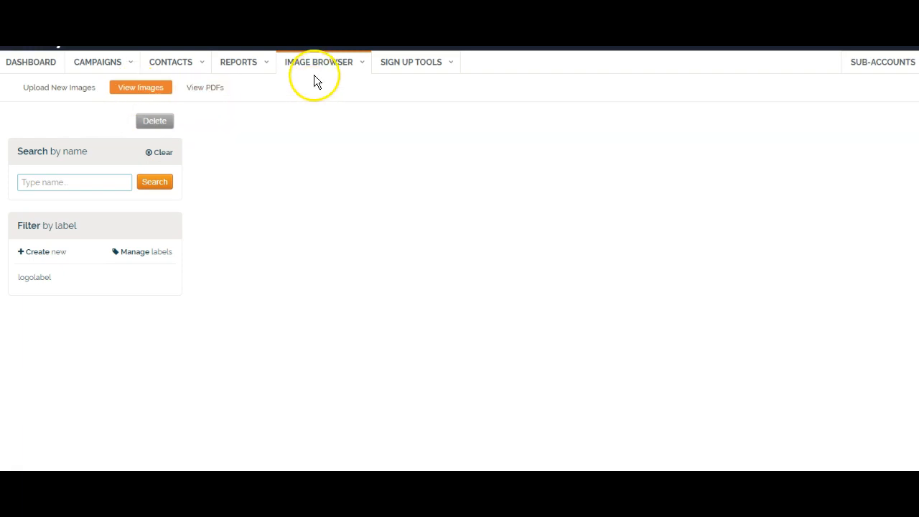
click(141, 87)
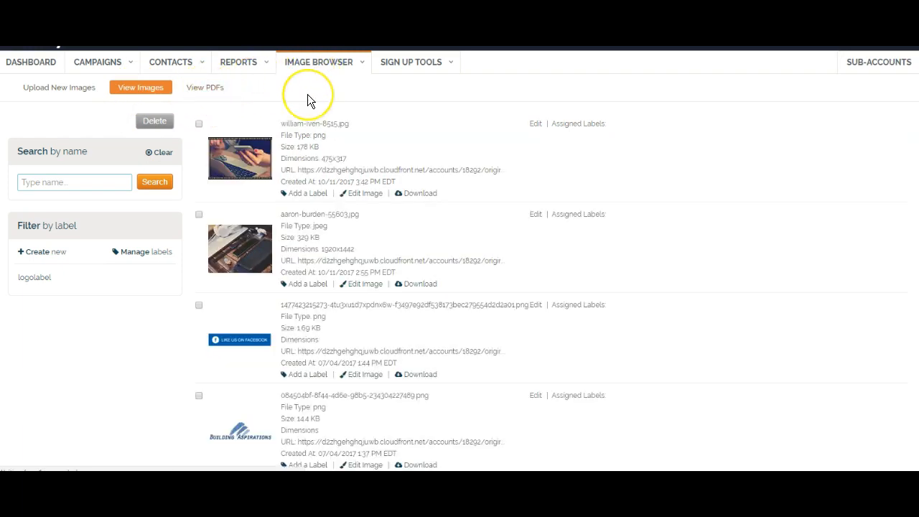
click(204, 87)
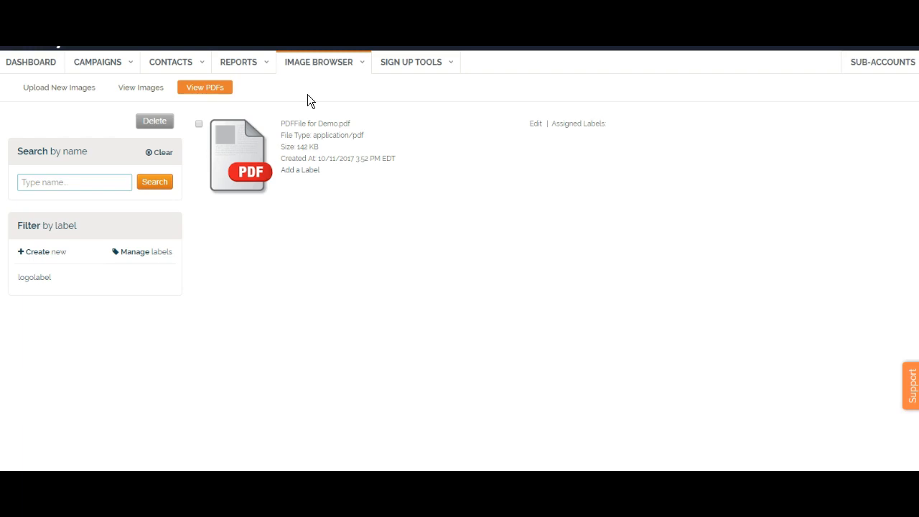
mouse_move(273, 140)
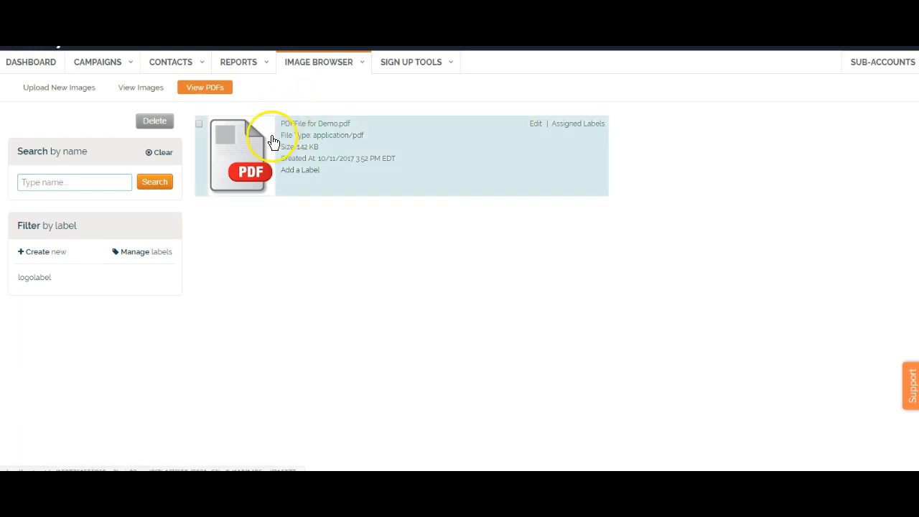